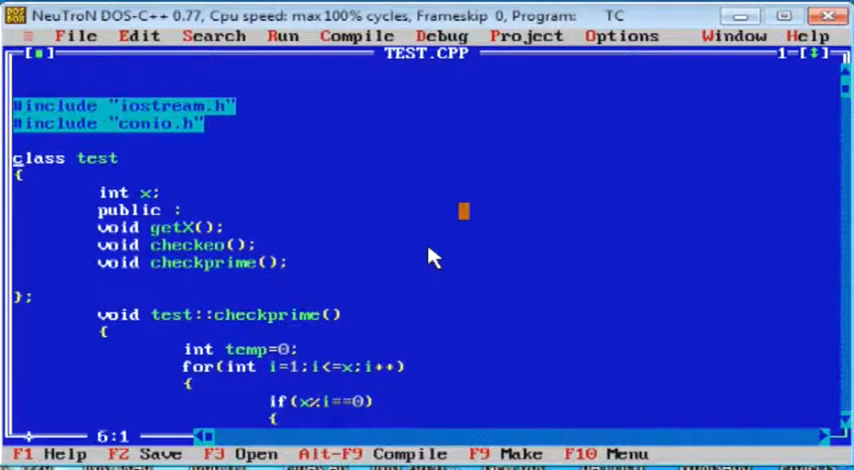
- Scroll through TEST.CPP while clearing out the old class members and function definitions
scroll("down", 3)
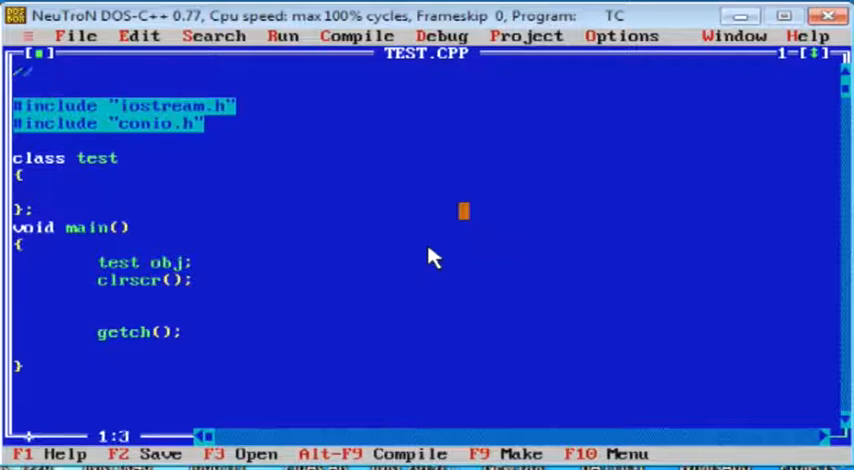
- Add a //Check comment on line 1 and give class test an int no plus an empty public void check()
type("//C")
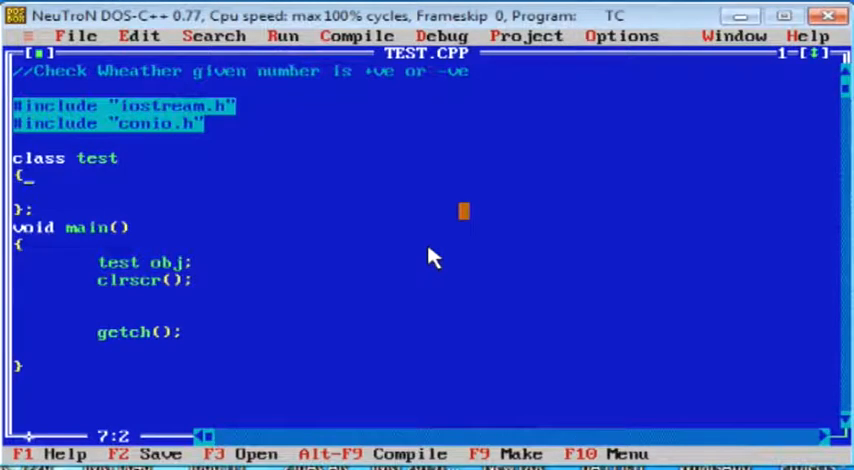
key("Enter")
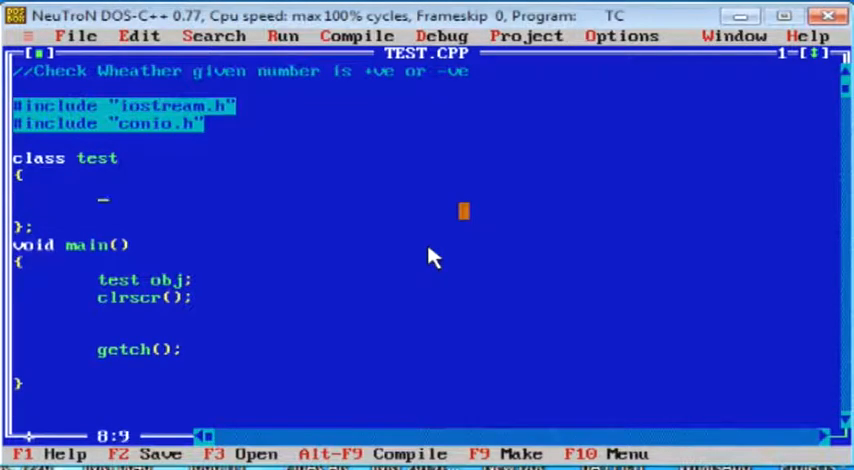
type("i")
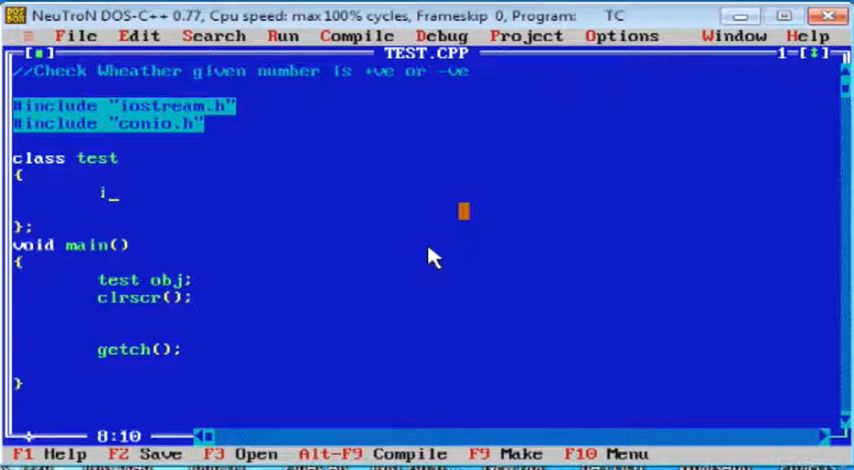
type("nt No")
type("public :")
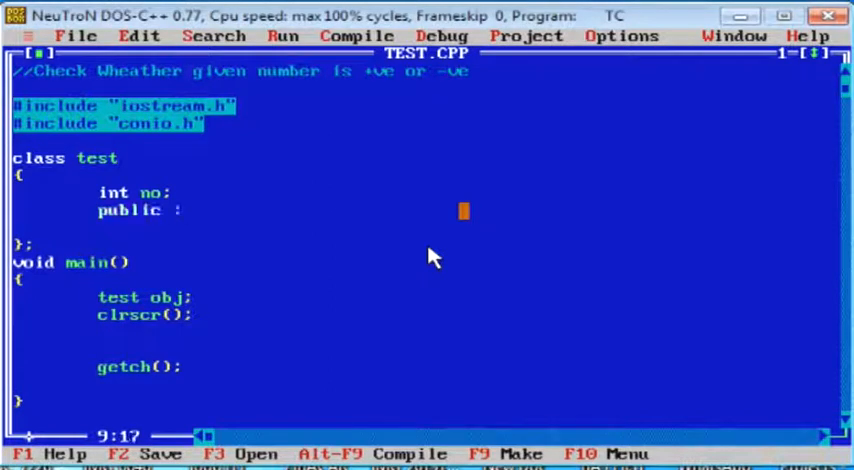
type("void")
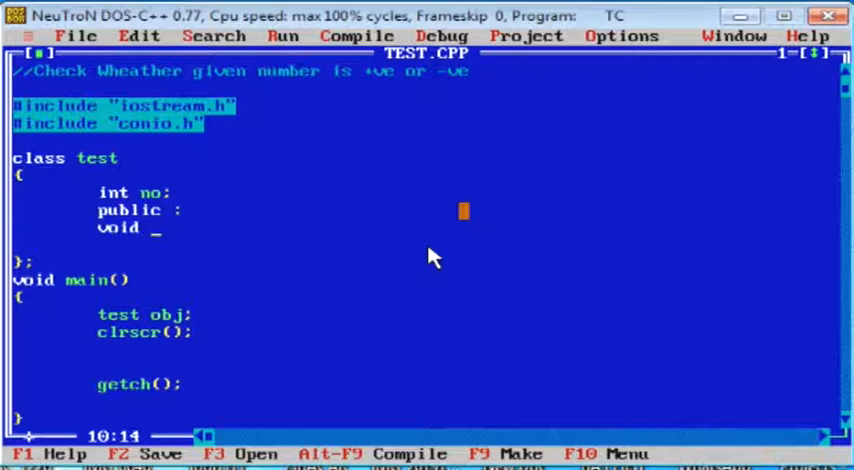
type("check(")
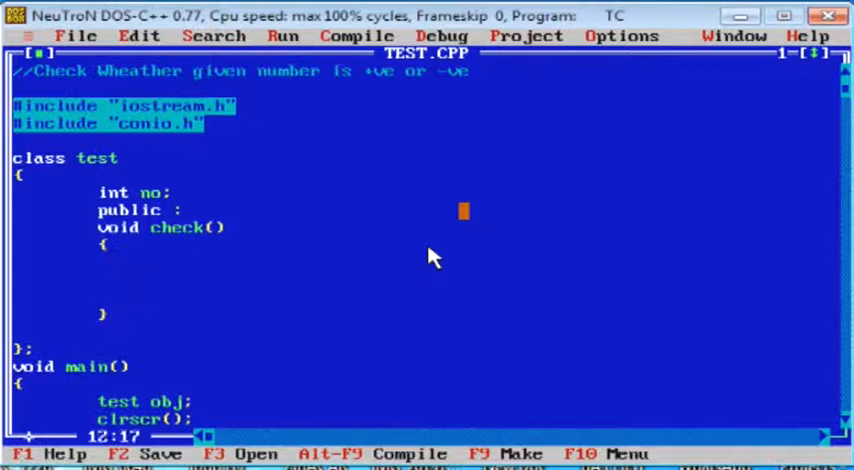
- In check(), prompt with cout<<"Enter No", read cin>>no, and start an if(no>0) block
type("cout<<\"Enter No\" ;")
type("cin>>n")
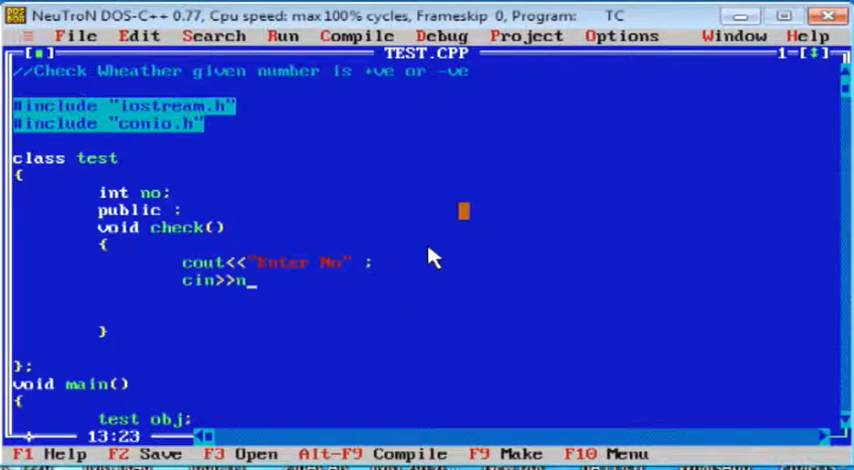
type("o;")
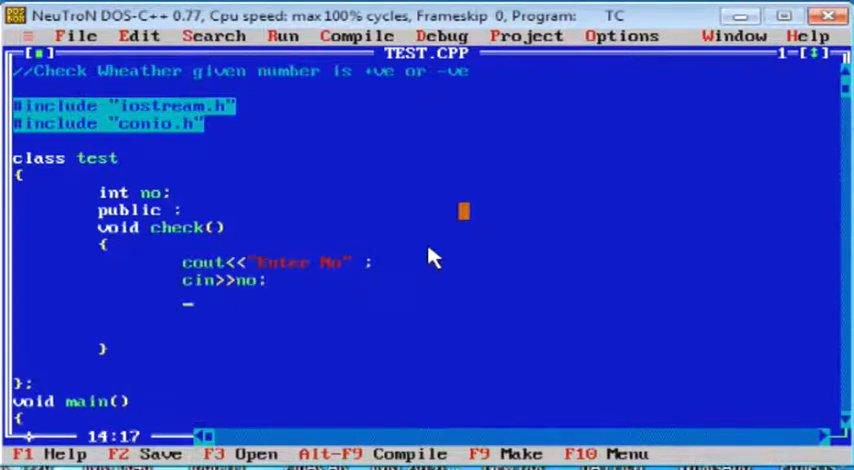
type("if")
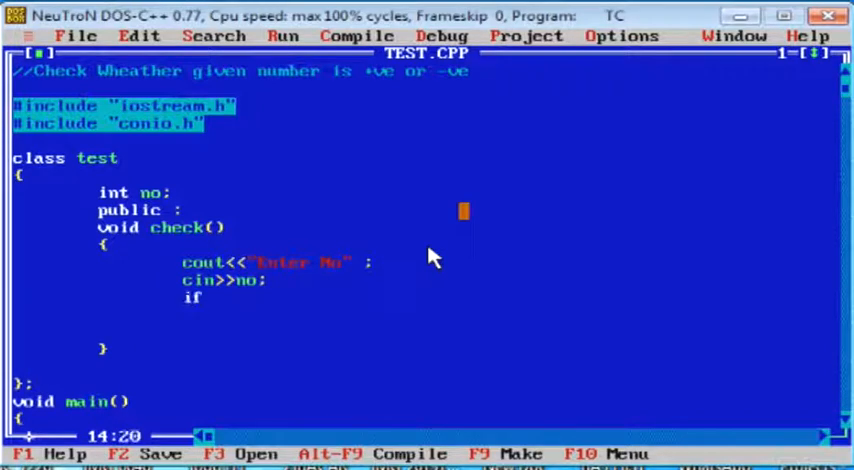
type("()")
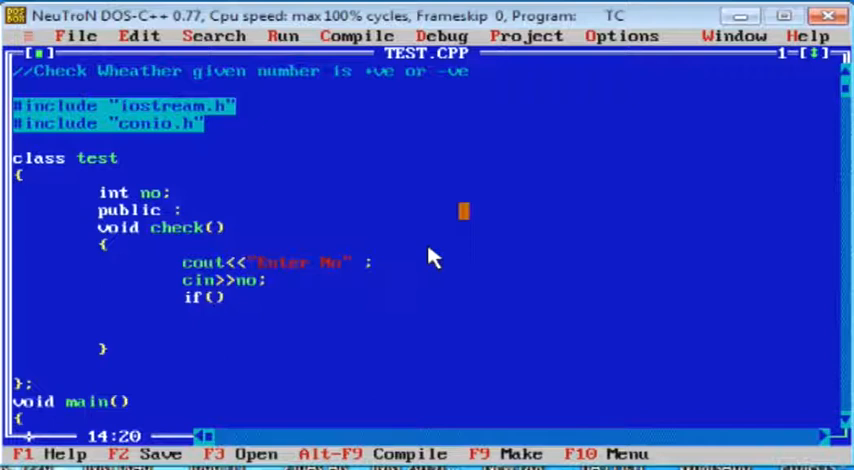
type("no>0")
type("{")
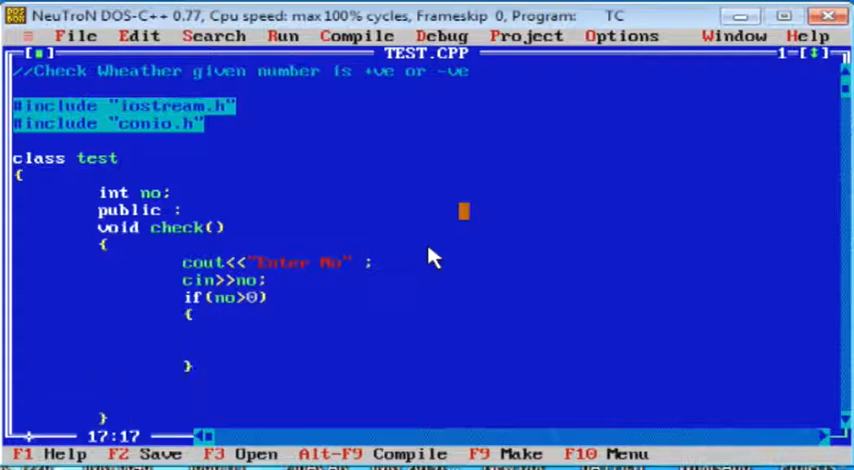
- Inside the if block, begin the output statement cout<<no<<
type("c")
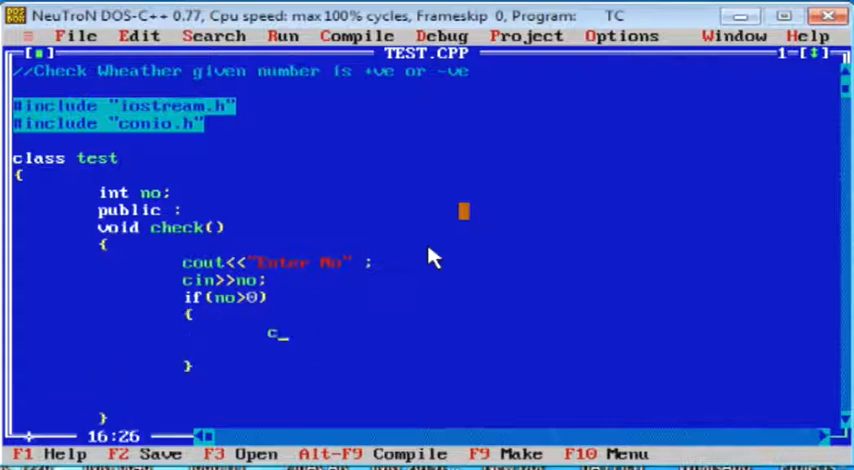
type("out<<\"")
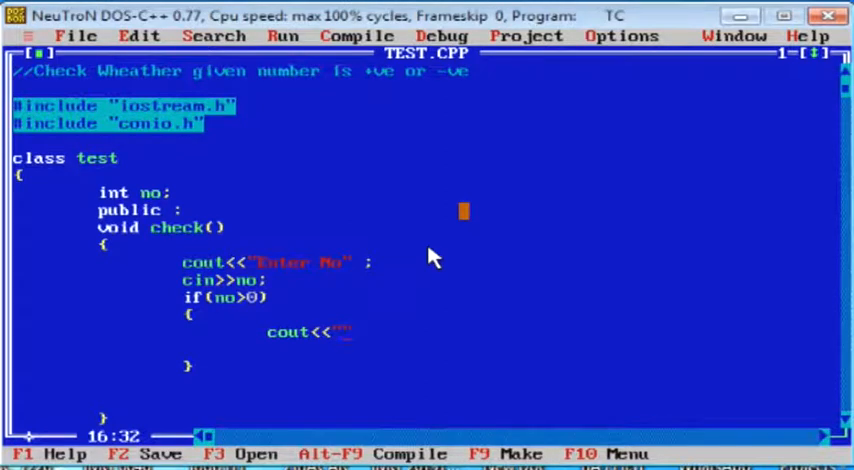
type("no")
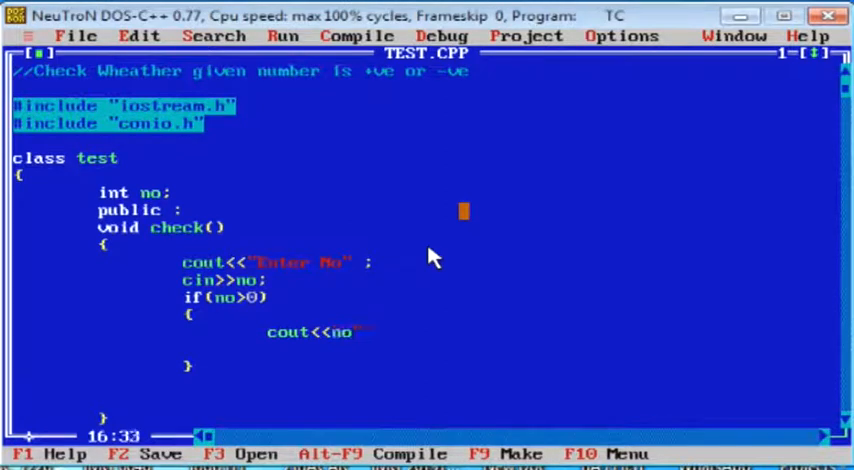
type("<<")
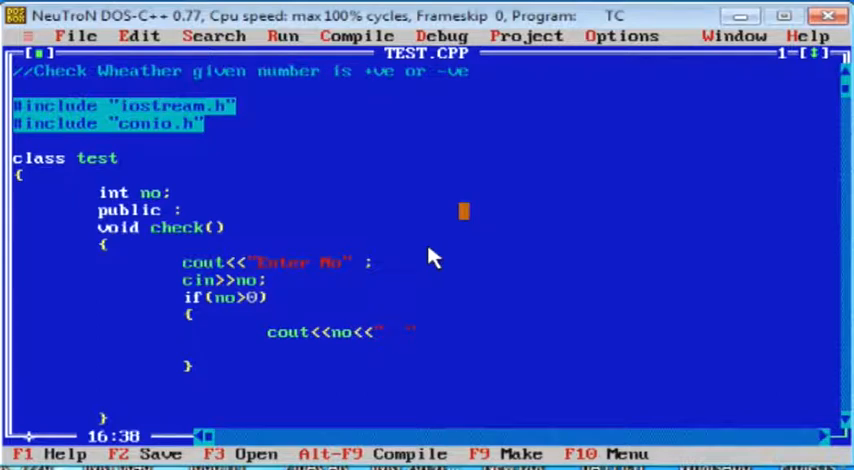
- Finish the if branch with " is +ve Number" and add an else printing cout<<no<<" is -ve Number"
type("Is")
type("else")
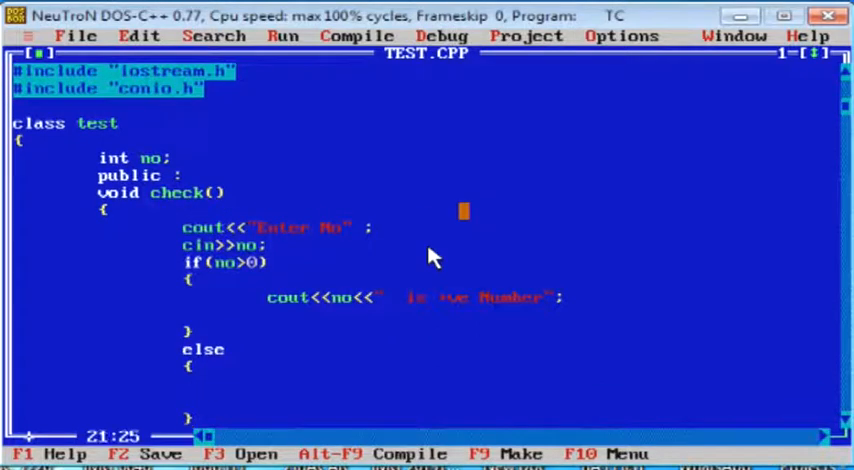
type("cout<<\"")
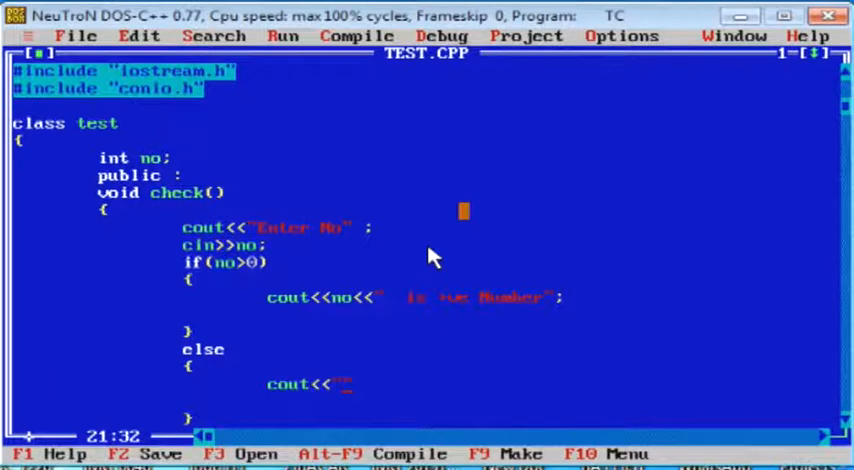
type("no<<")
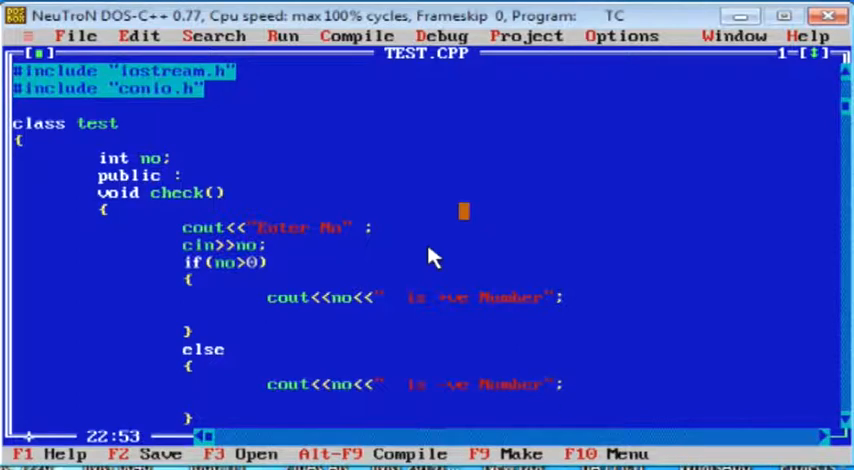
- In main(), after clrscr(), add the call obj.check();
scroll("down", 3)
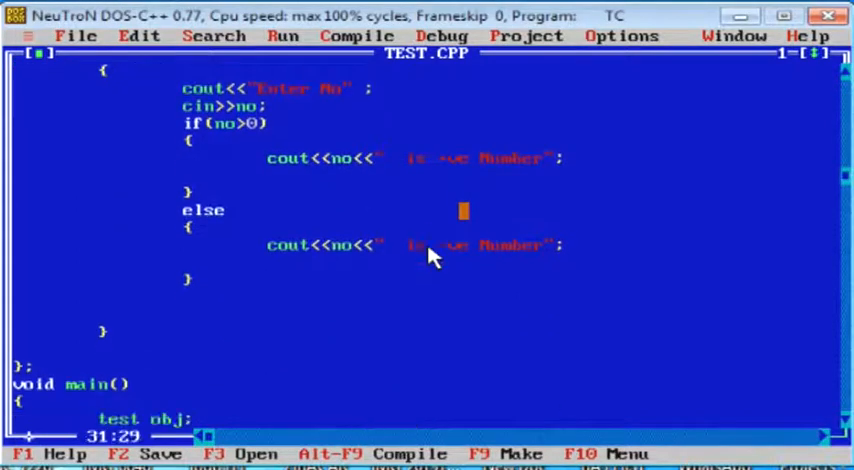
scroll("down", 3)
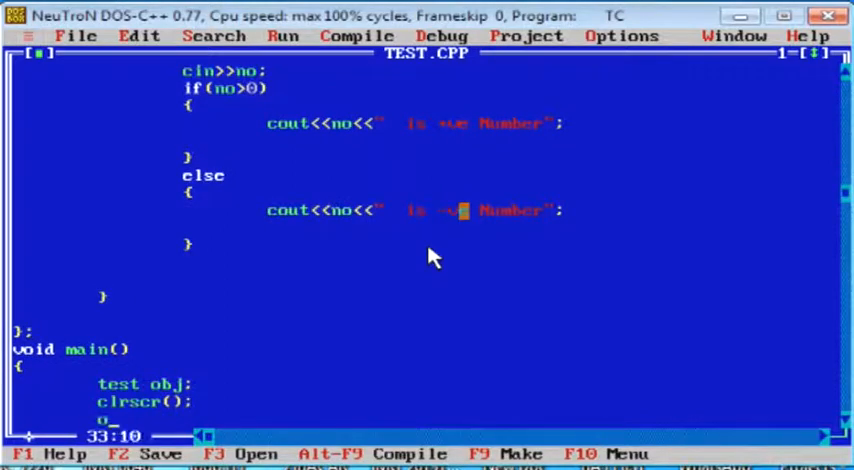
type("obj.check")
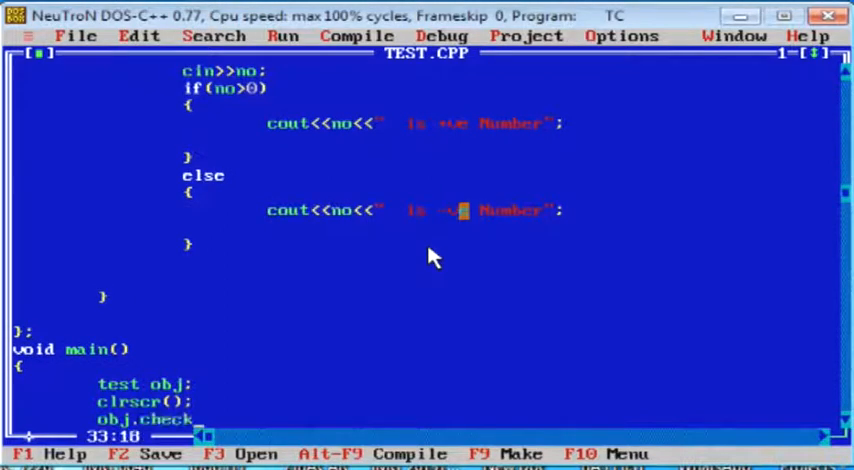
type("();")
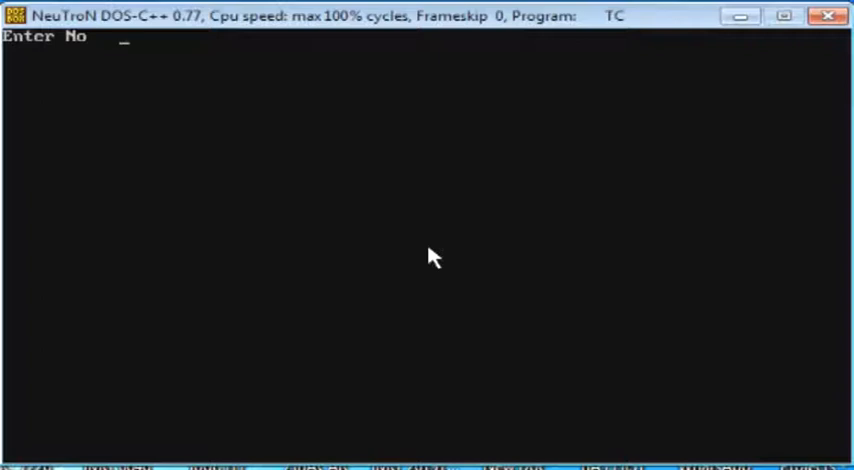
- Run the program with Ctrl+F9 and enter 12 at the Enter No prompt to test a positive number
type("12")
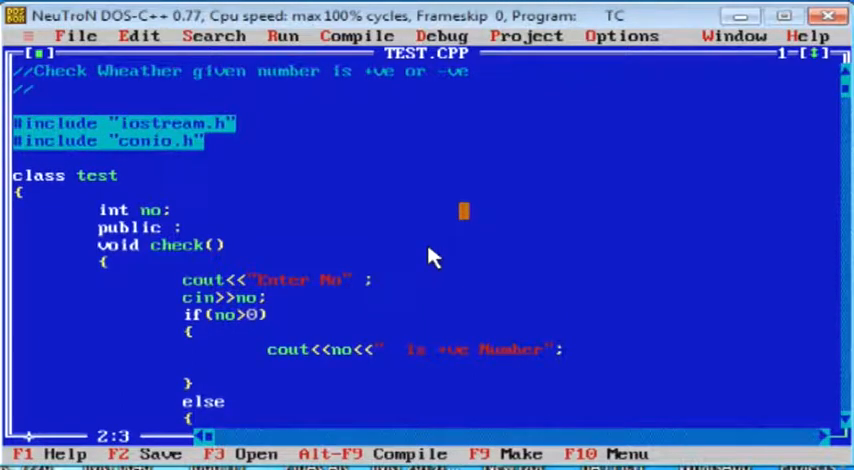
- Change the line-1 comment to //Write a program to print Reverse Number
type("Write a program to")
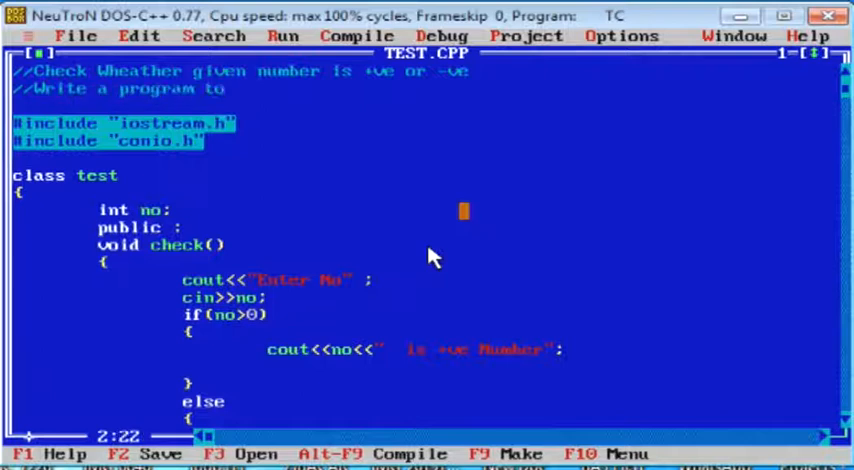
type("print Reverse Number")
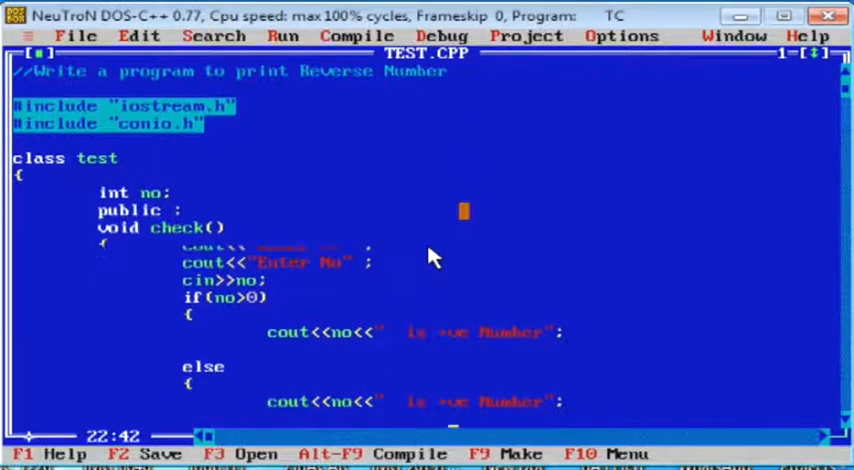
- Add a revno() function that prompts cout<<"Enter No"; and reads cin>>no;
scroll("down", 3)
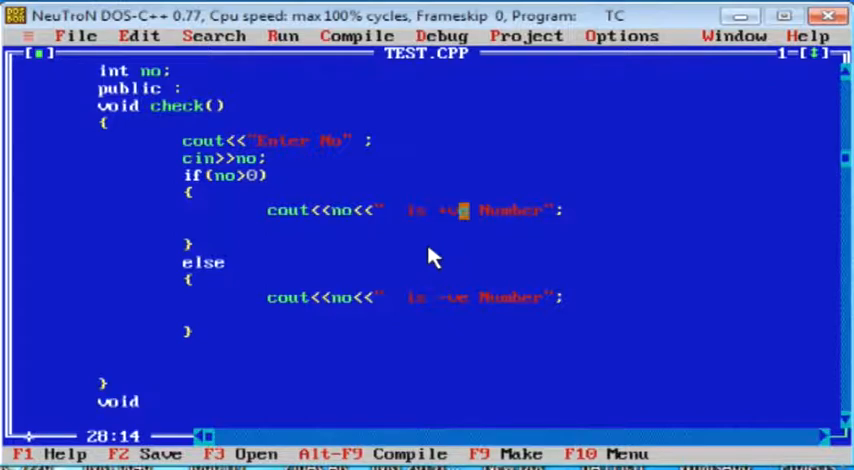
type("revoo")
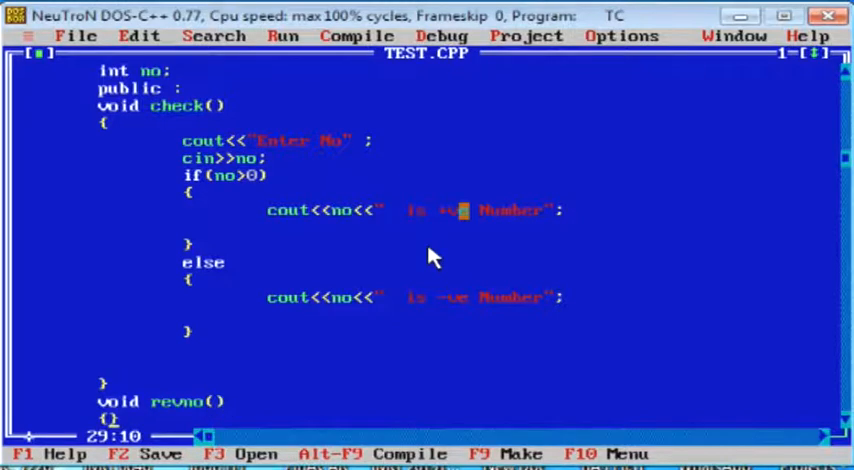
scroll("down", 3)
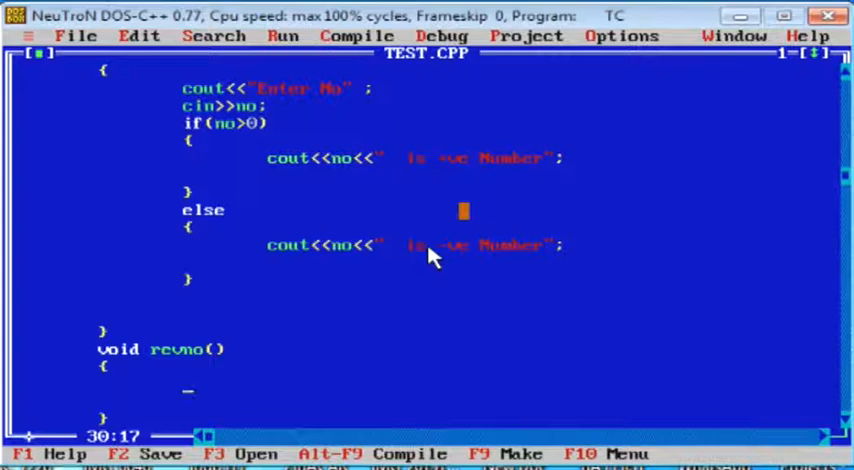
type("cout<<\"Enter No\" ;")
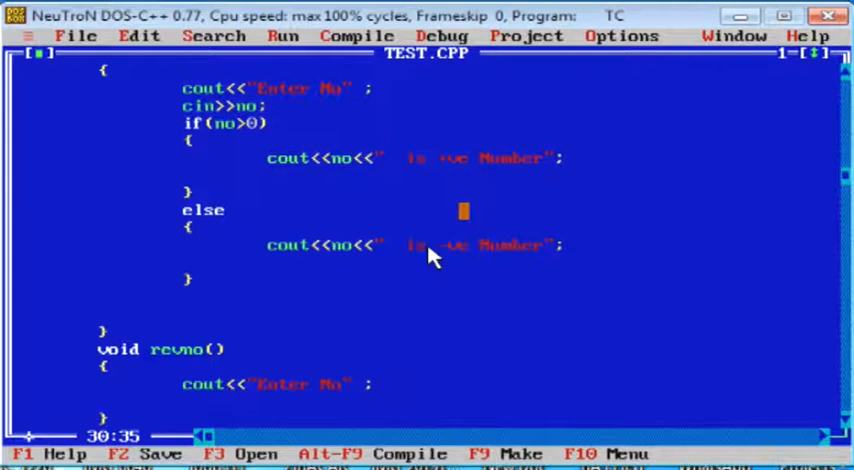
type("cin")
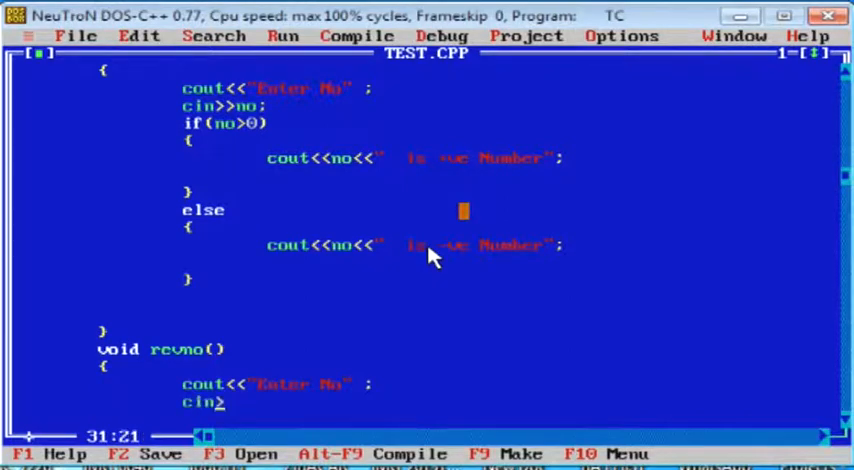
type(">>no;")
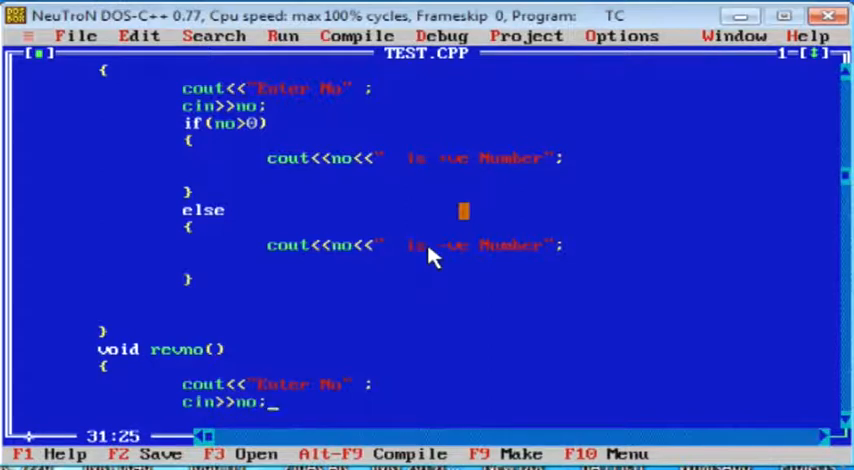
key("Down")
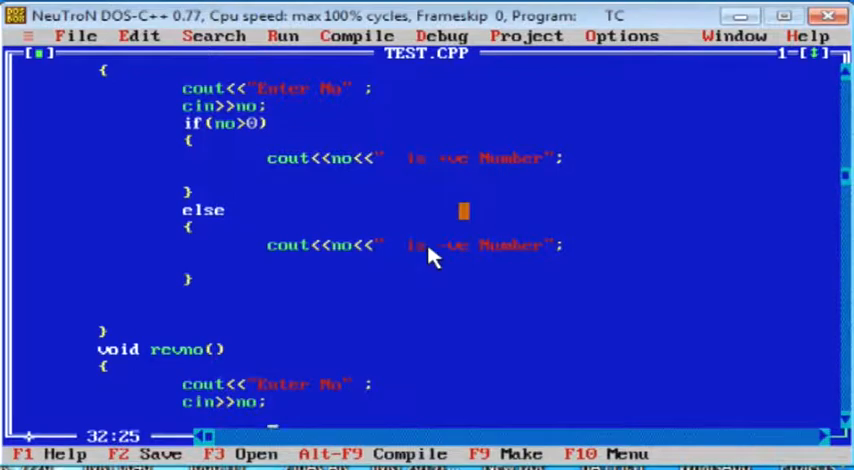
- Declare int rev=0, rem at the top of revno(), ready for the while loop
scroll("down", 3)
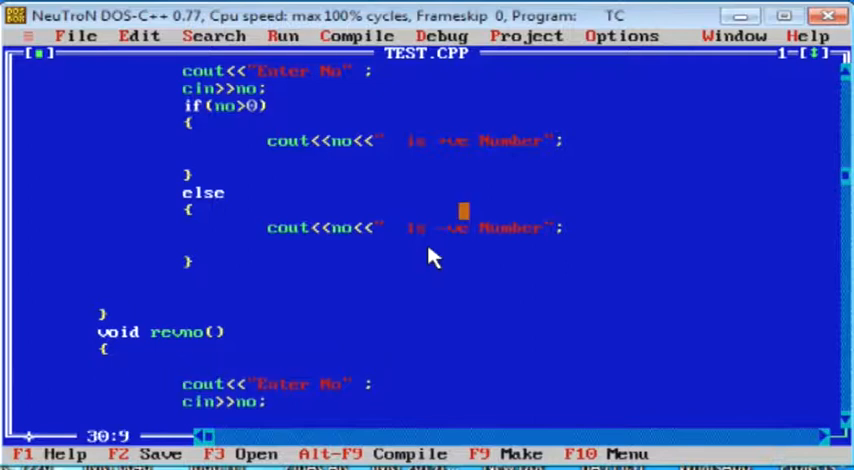
type("int")
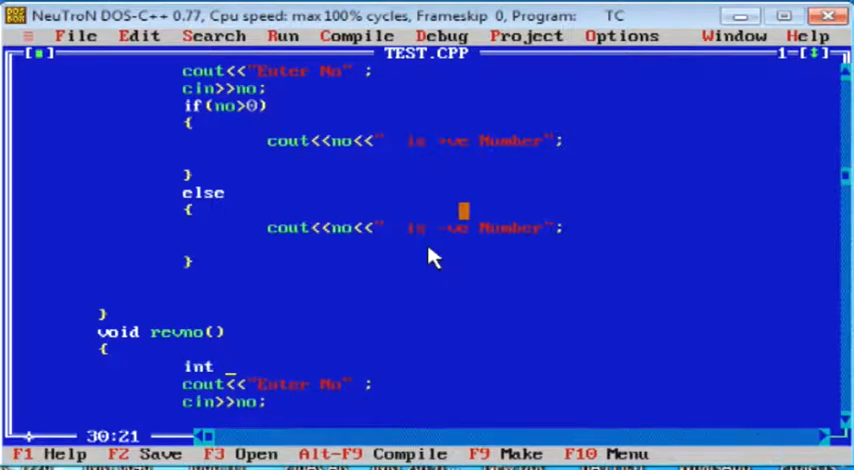
type("rev")
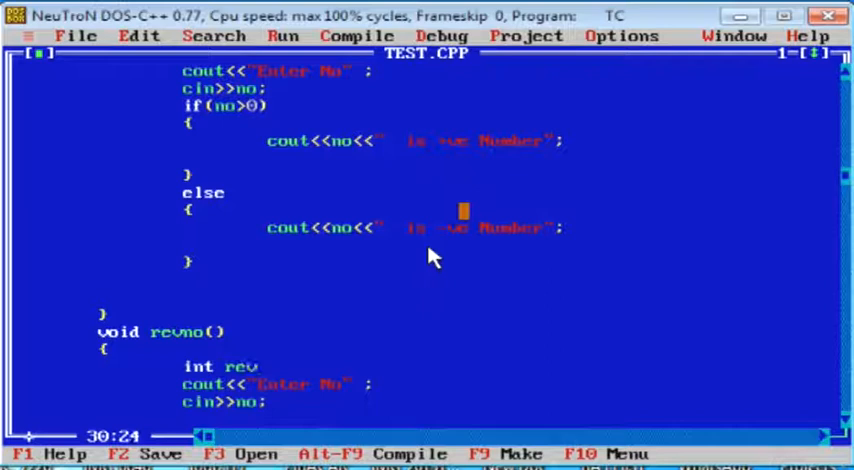
type("=0")
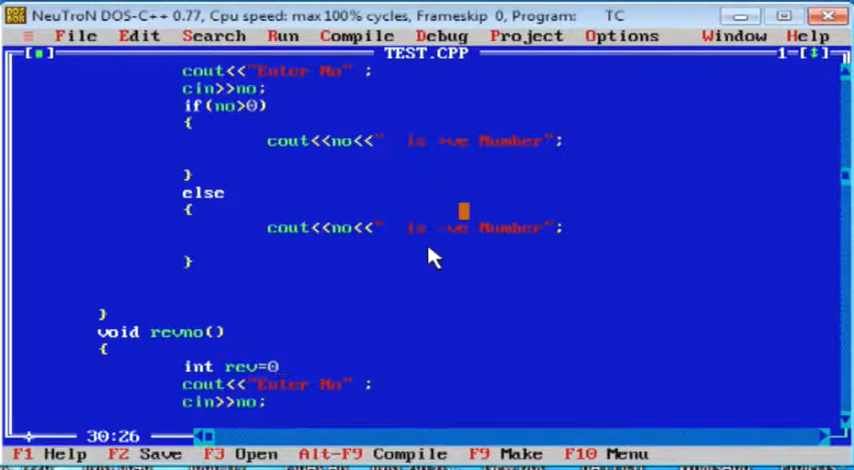
type(", rem;")
type("while")
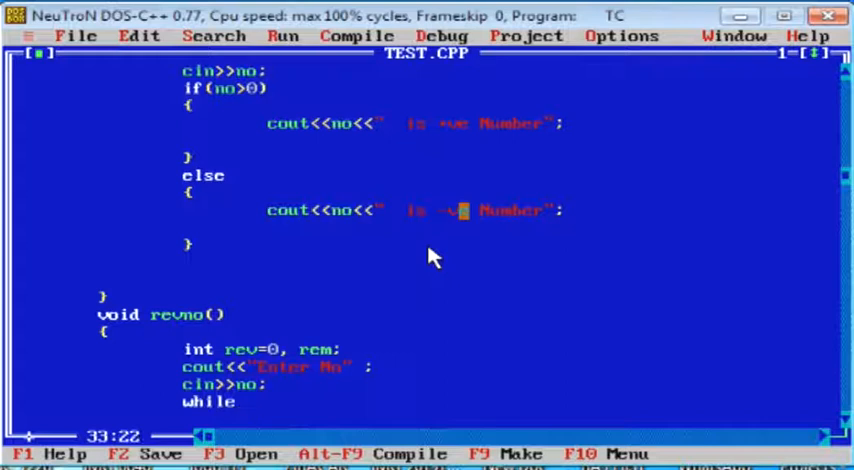
- Write the loop condition while(no>0) and its first statement rem = no % 10;
type("()")
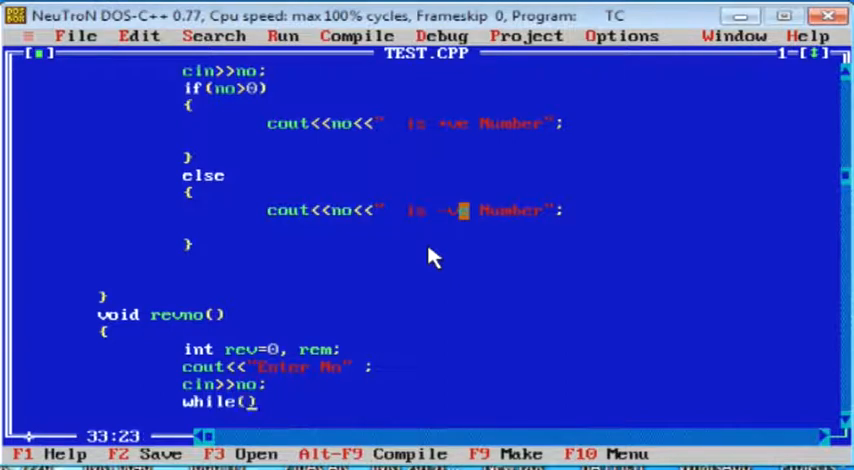
type("no!0")
type("{")
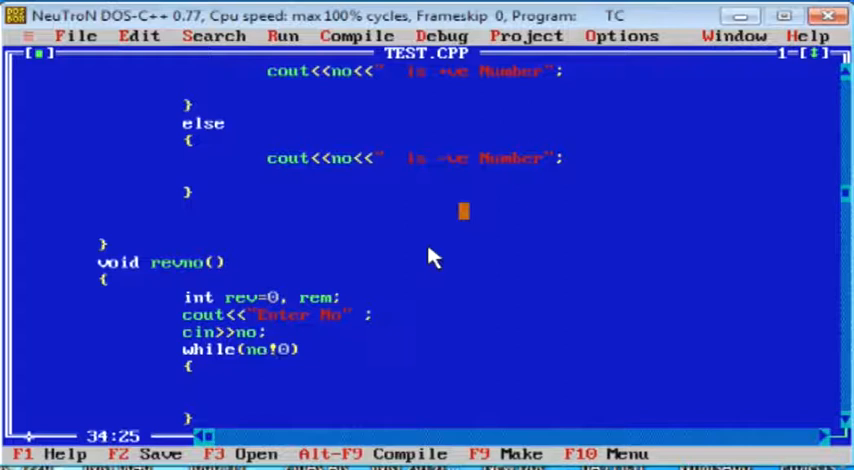
left_click(264, 348)
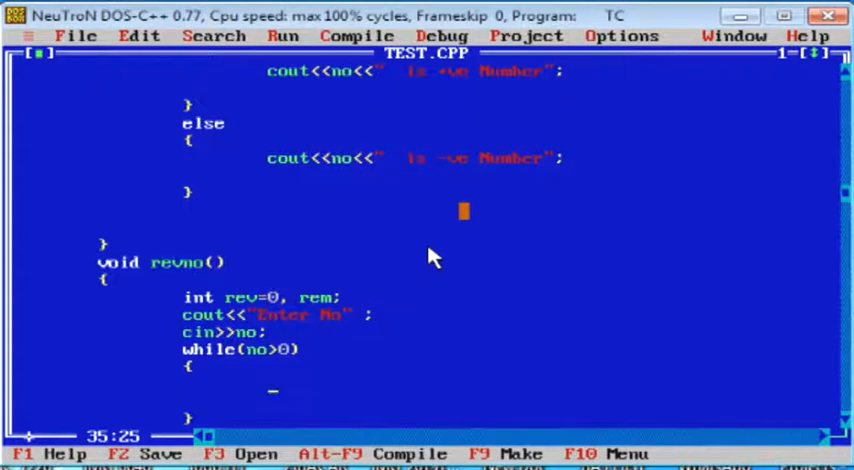
type("rem")
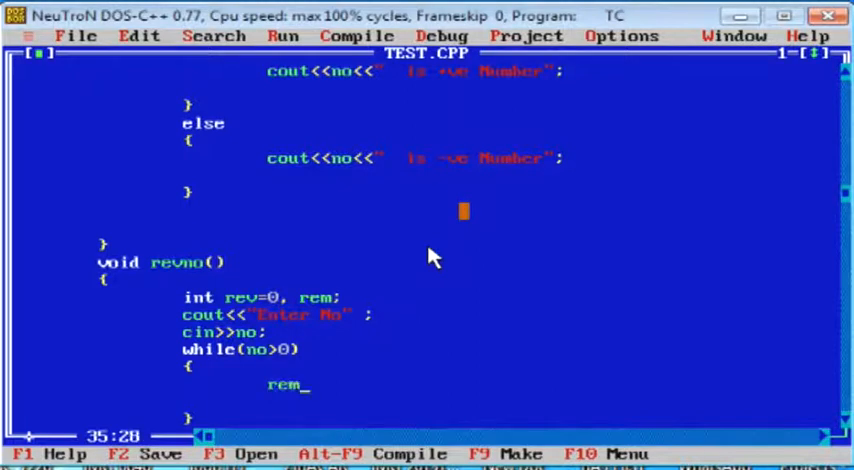
type("= no")
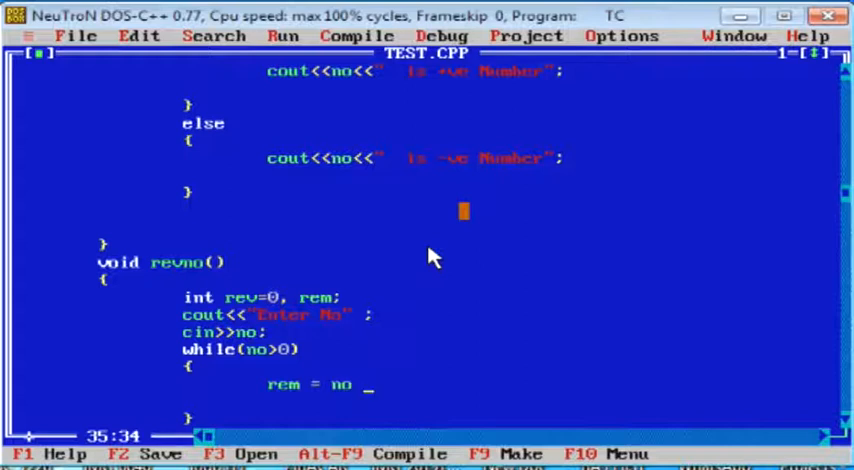
type("%")
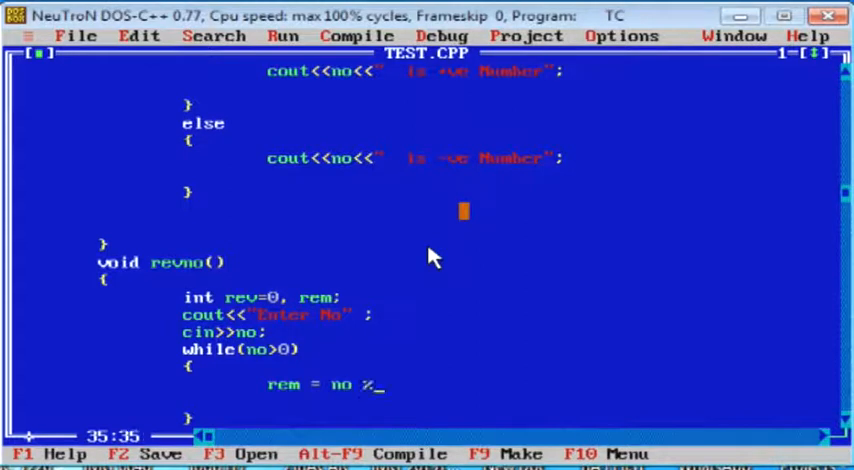
type("1")
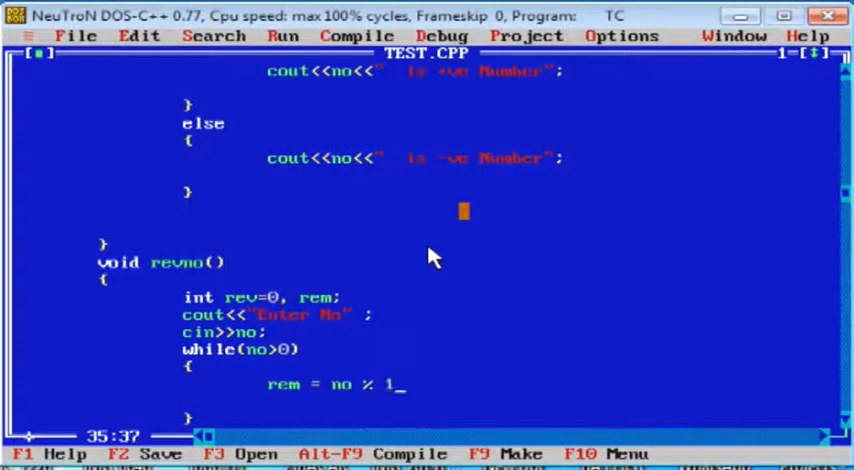
type("0;")
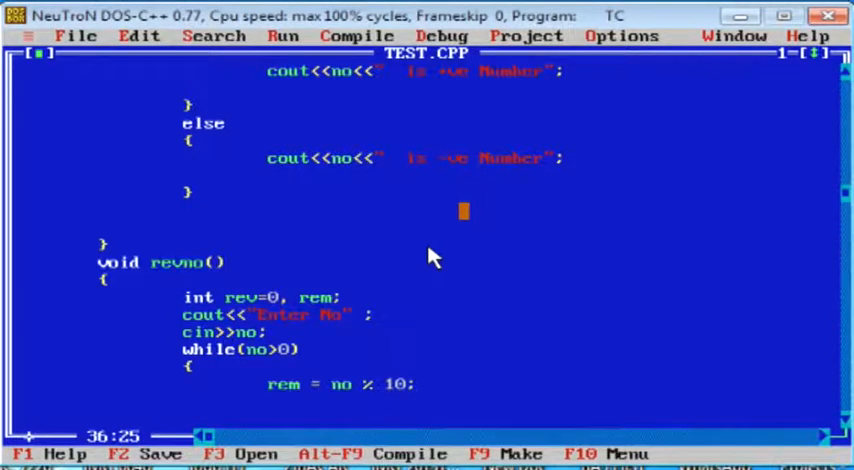
- Complete the loop body with rev = (rev*10) + rem; and no = no/10;
type("rev")
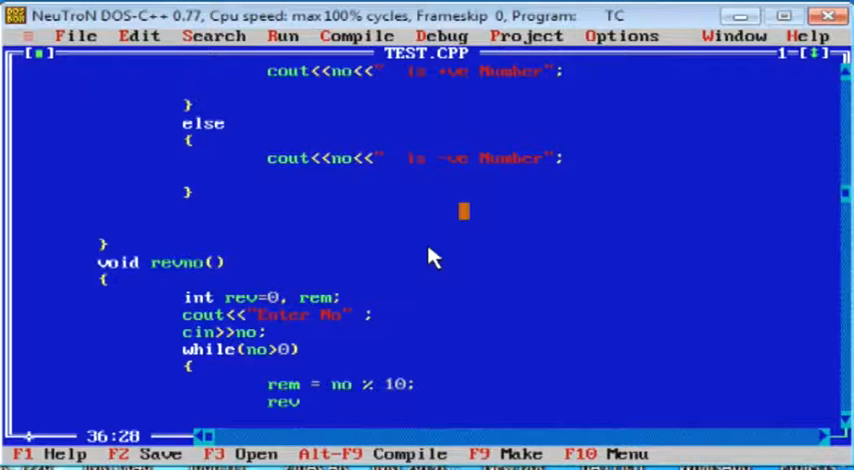
type("= rev")
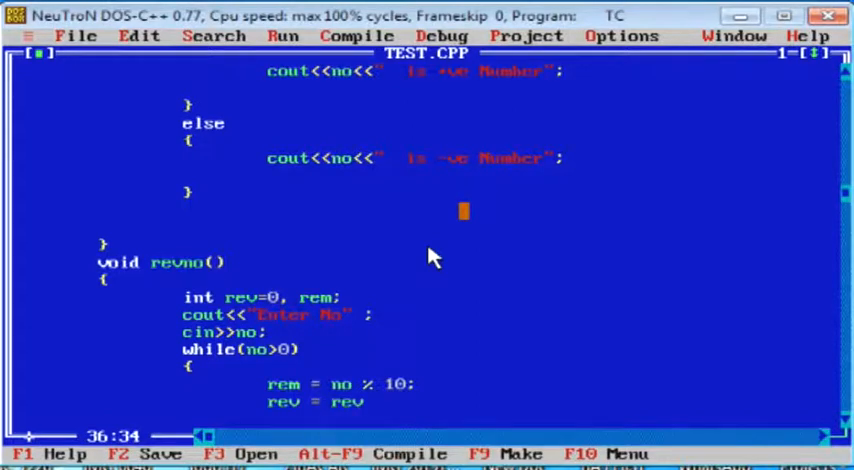
type("*10)")
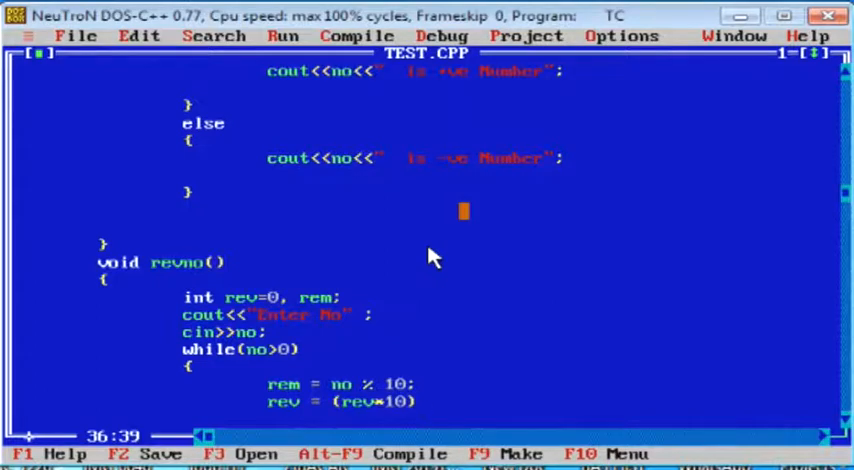
type("+ rem;")
type("no =")
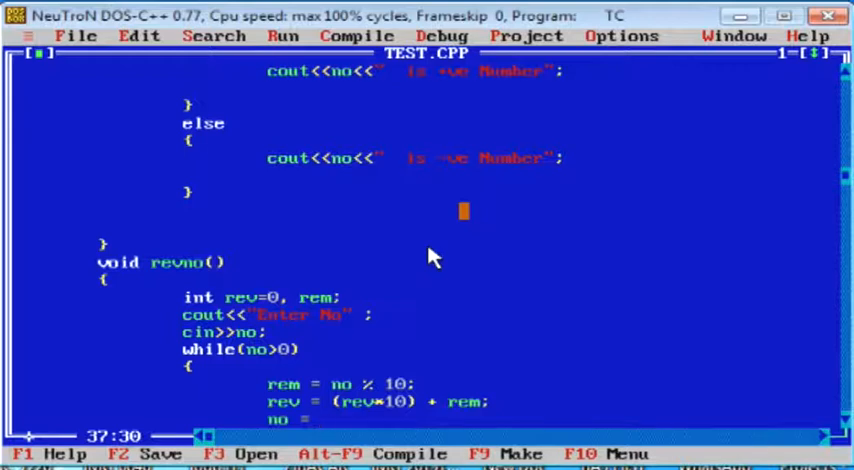
type("no/10;")
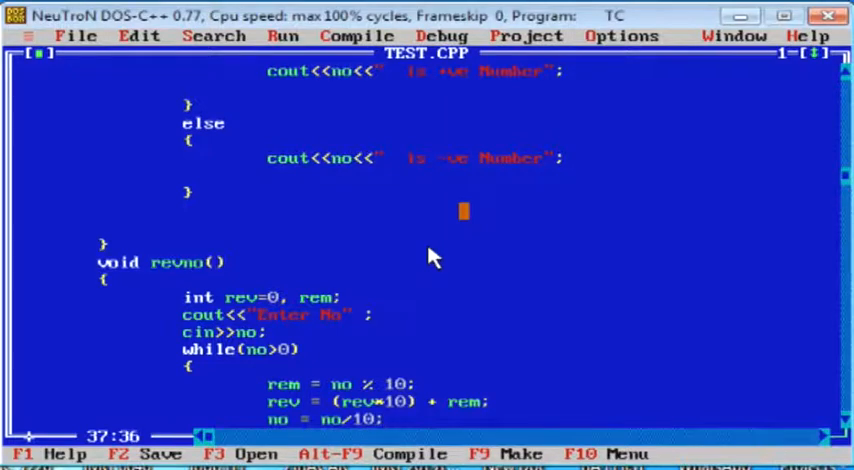
scroll("down", 3)
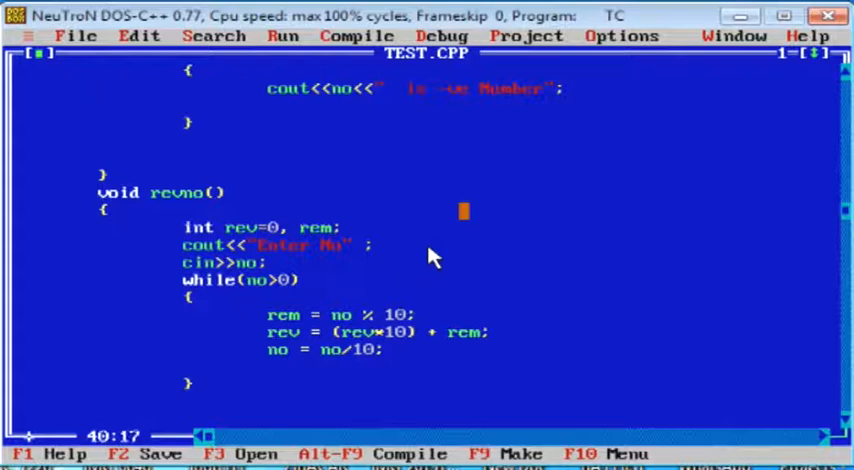
- After the loop, add cout<<"Reverse Number Of "<<rev; to print the reversed number
type("cout")
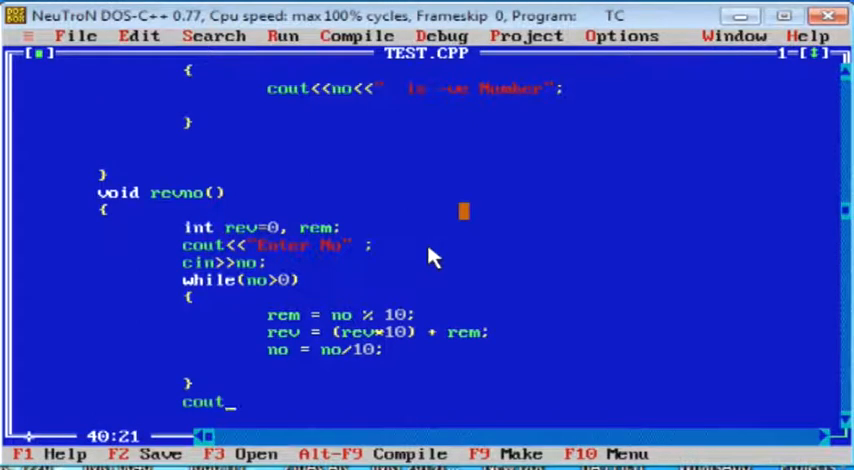
type("<<\"Reverse Number Of :")
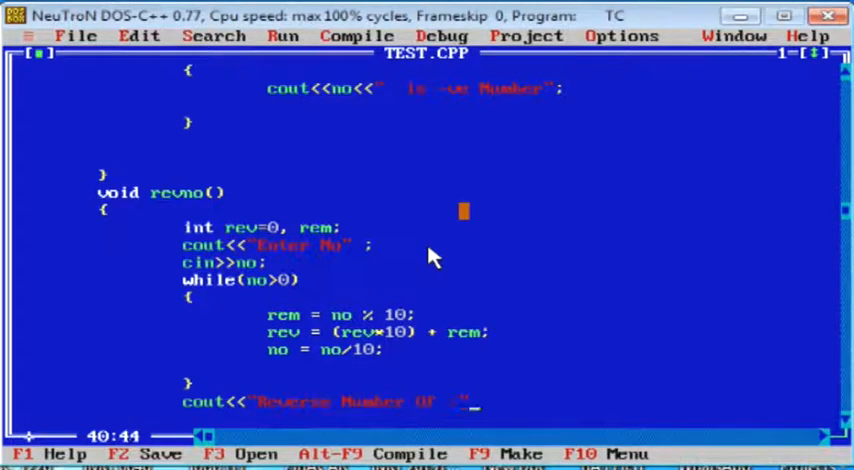
type("<<")
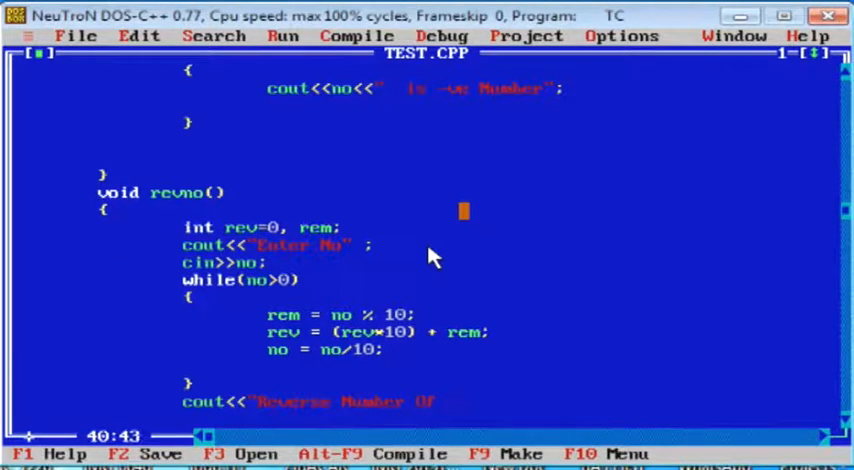
type("\"<<")
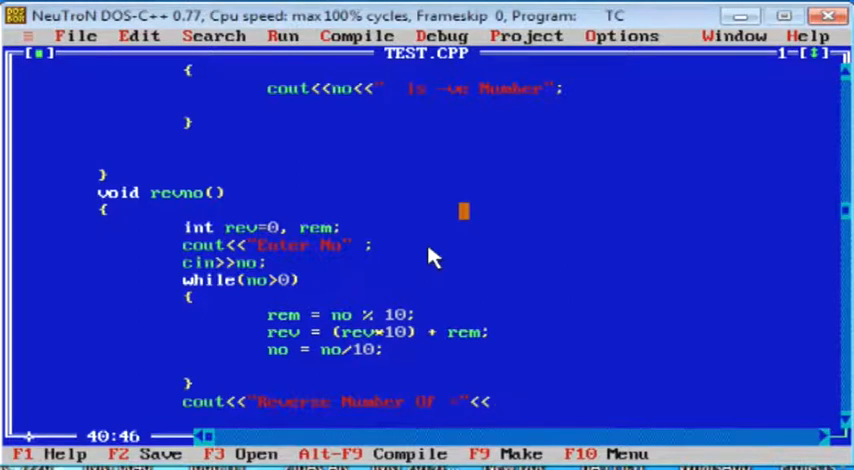
type("rev;")
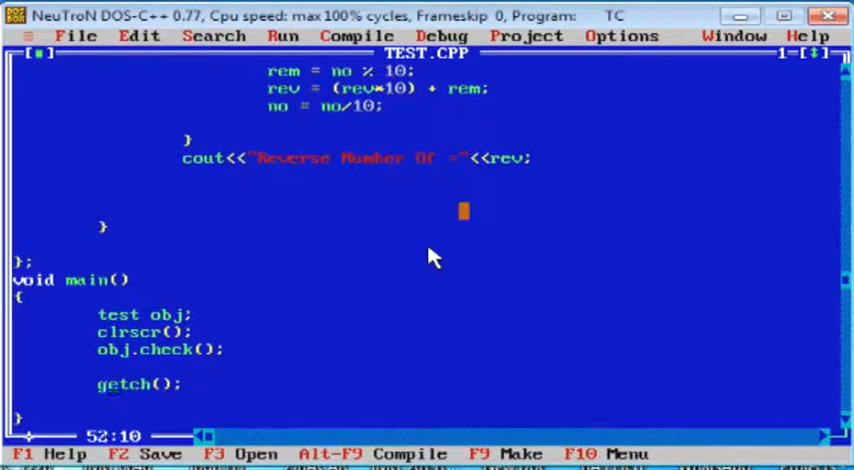
- Add obj.revno(); after obj.check(); in main and look through the revno code
type("obj.")
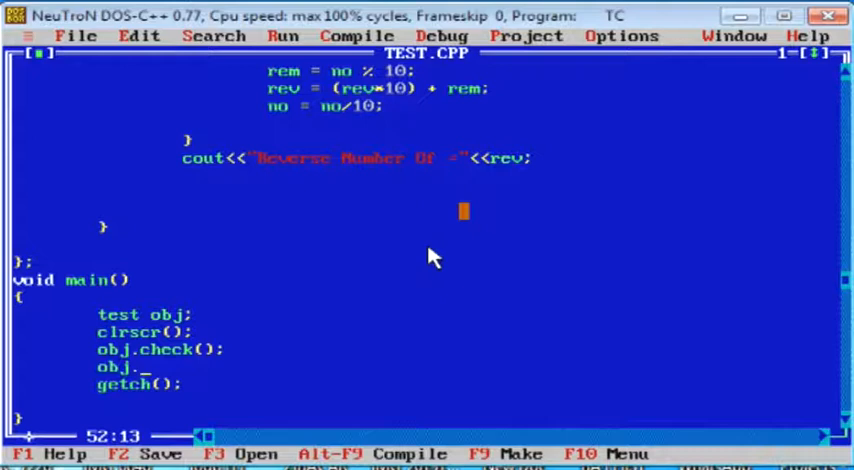
type("rev")
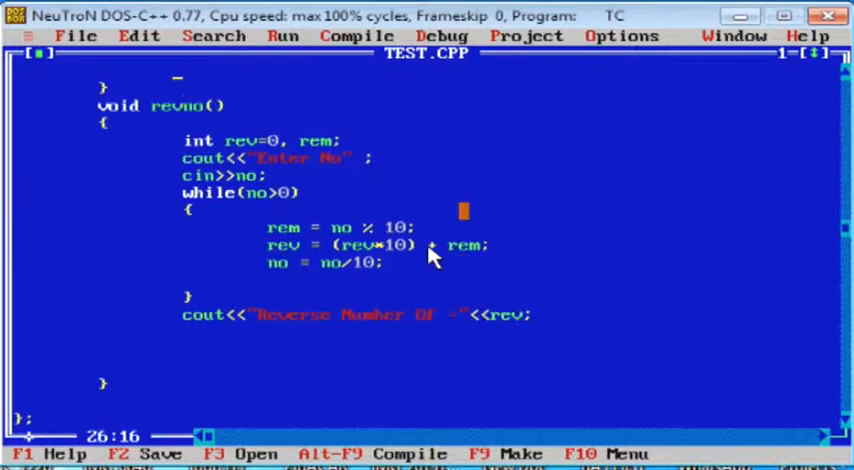
scroll("down", 3)
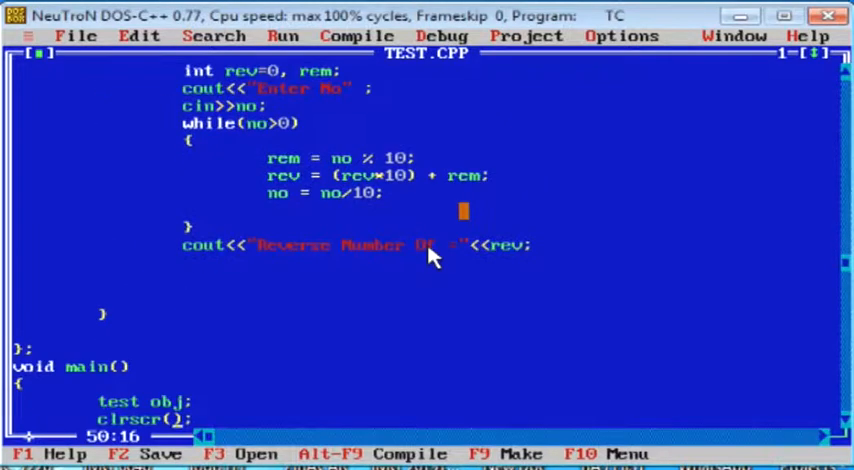
scroll("down", 3)
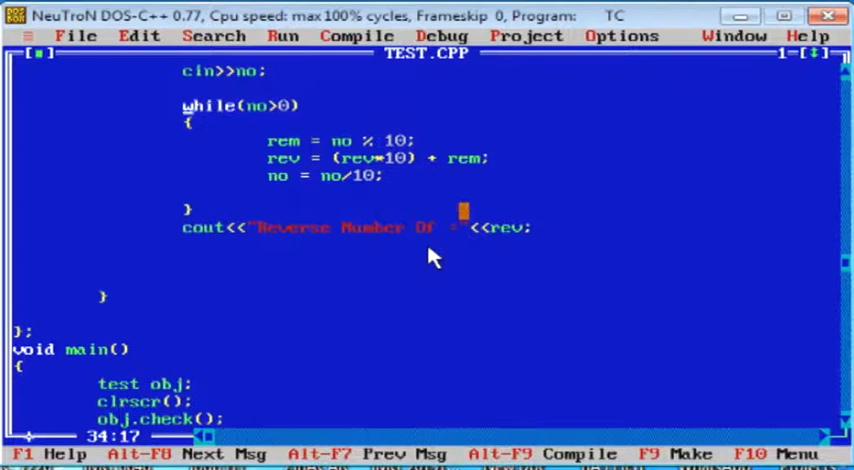
key("Up")
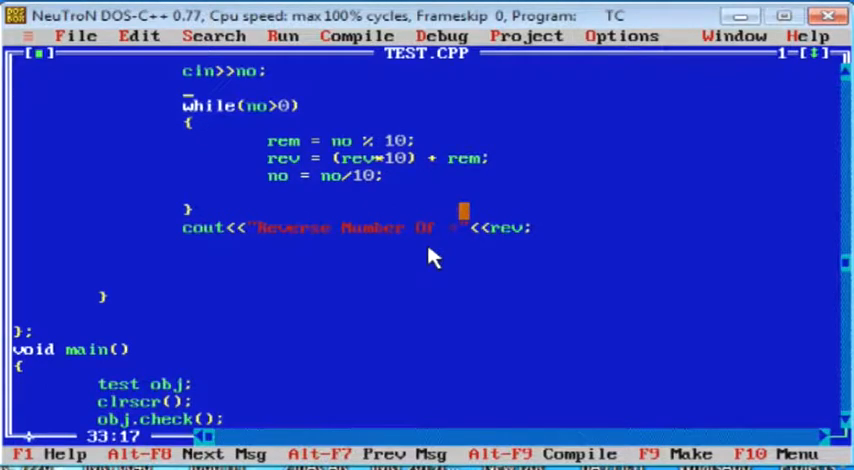
key("down")
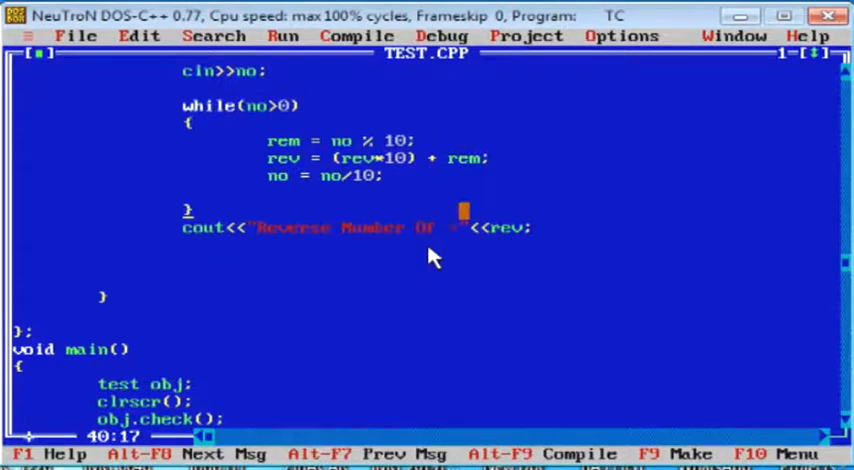
key("up")
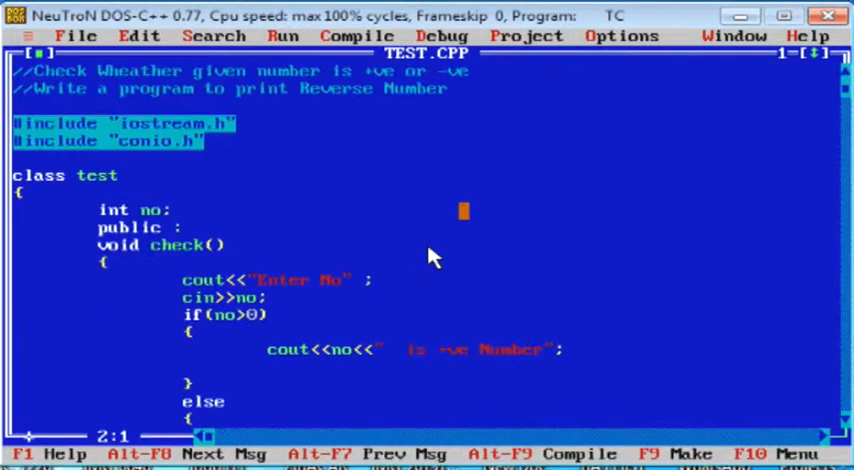
- Write a void test::revno() header above main for the reverse-number body
scroll("down", 3)
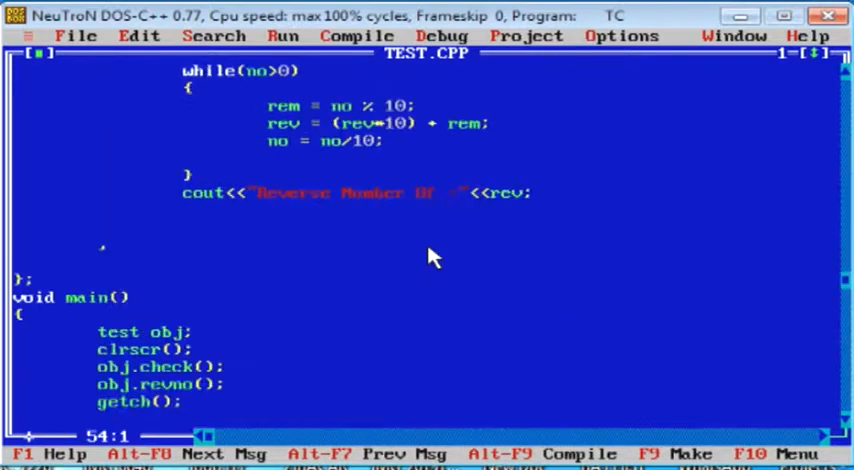
scroll("down", 3)
type("void rev")
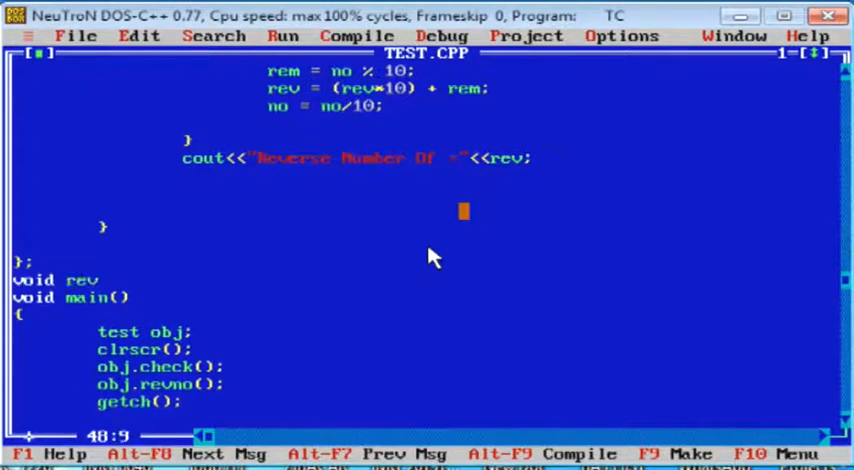
type("no()")
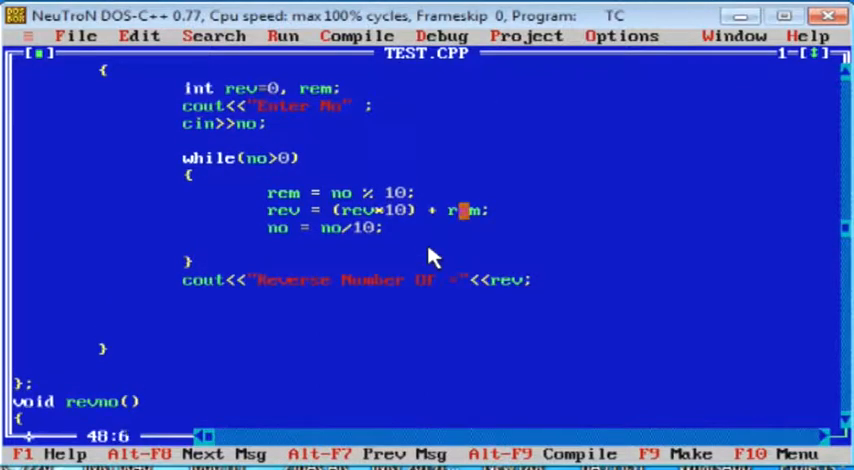
type("test::")
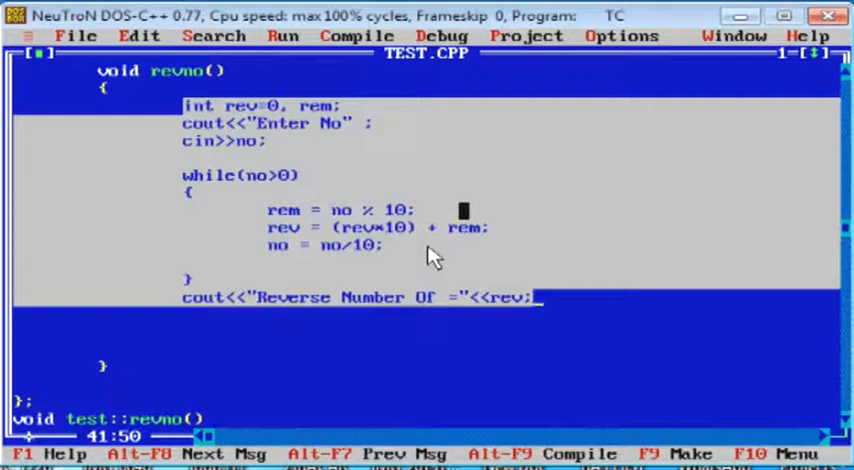
- Move the marked reverse-number block under test::revno() and compile with zero errors
scroll("down", 3)
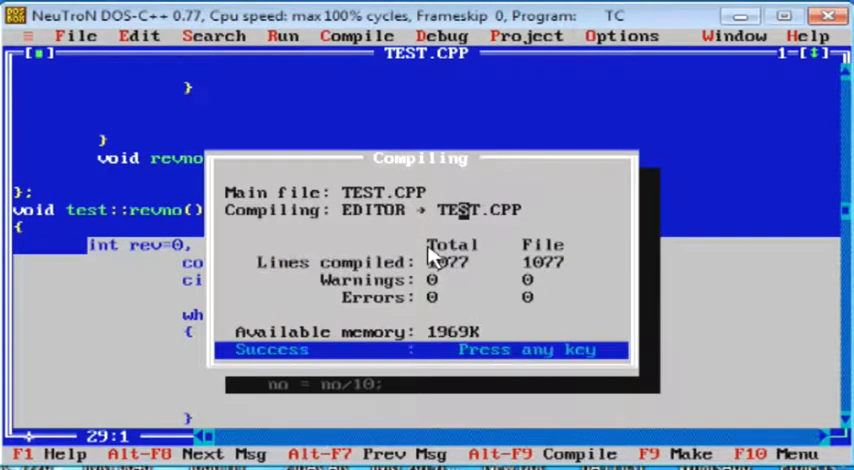
- Run the program and enter 1234, which is reported as a positive number
key("enter")
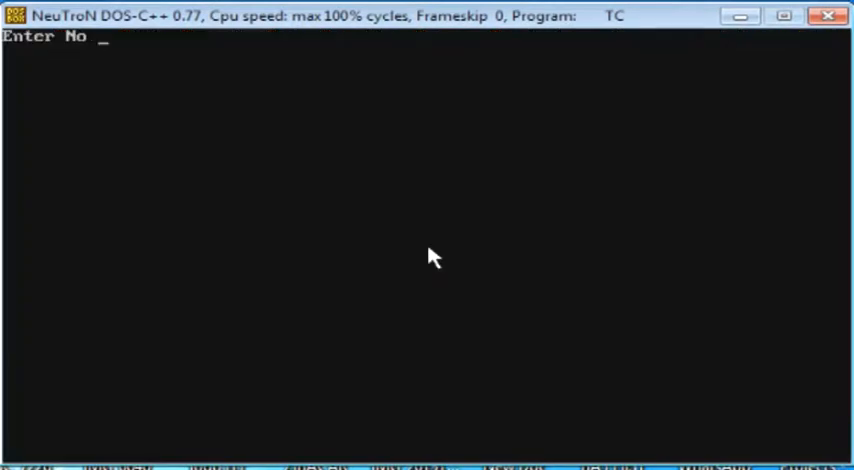
type("1234")
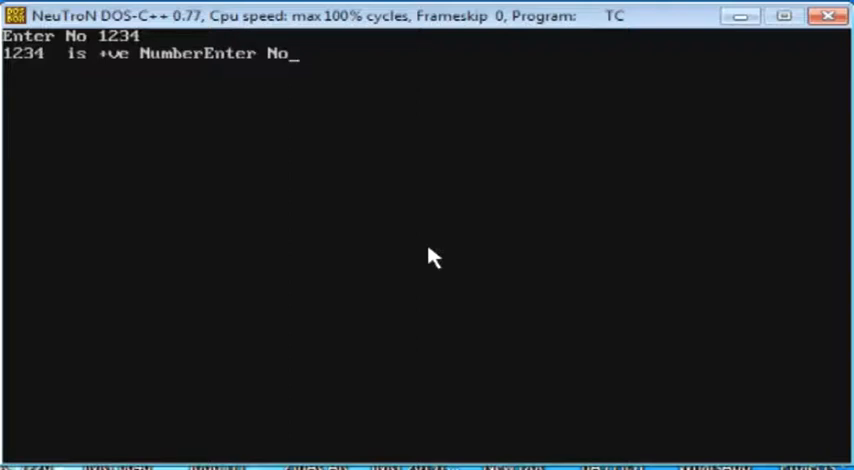
type("123")
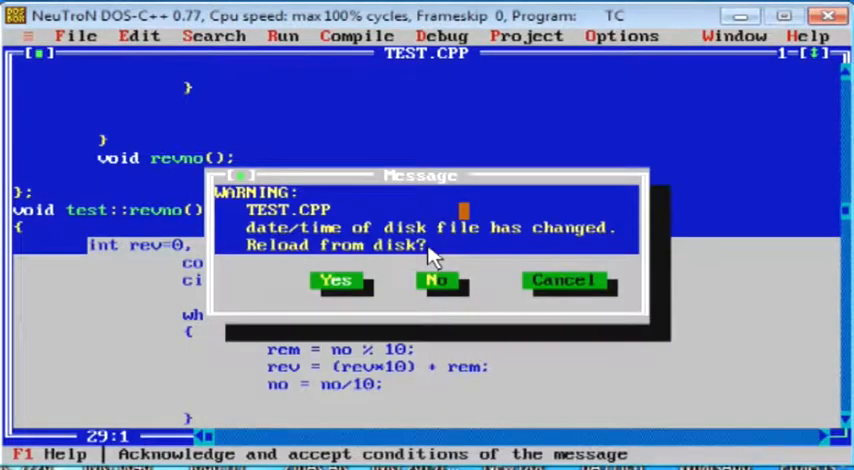
- Answer the reload warning, comment out obj.check() in main and rerun the program
left_click(336, 280)
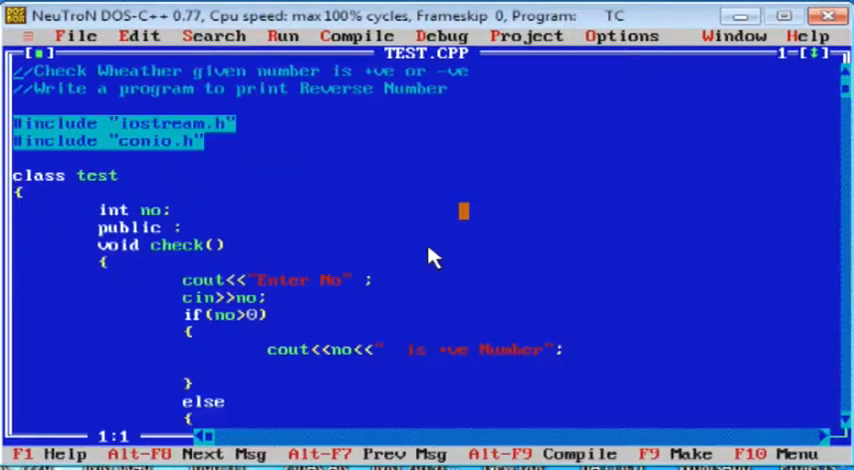
scroll("down", 3)
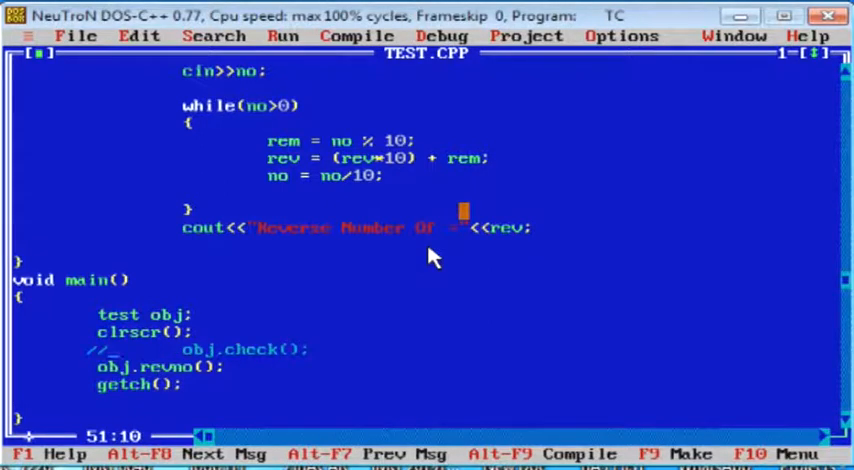
key("F9")
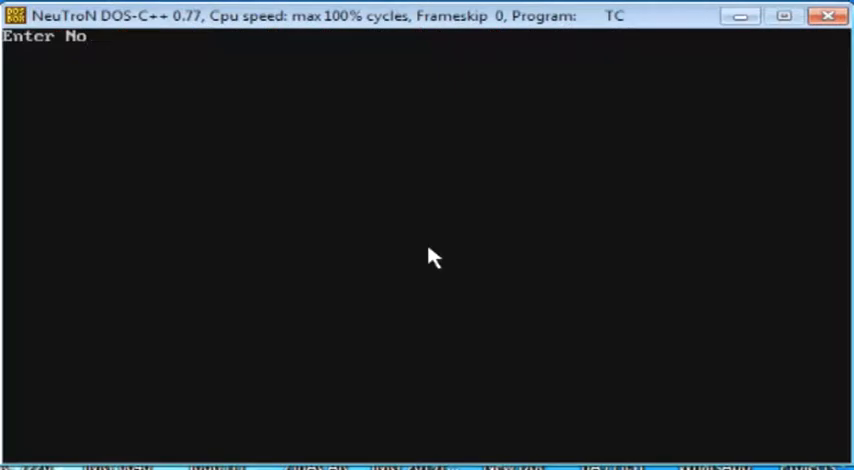
- Enter 1234 at the Enter No prompt and return to the test::revno() source
type("1234")
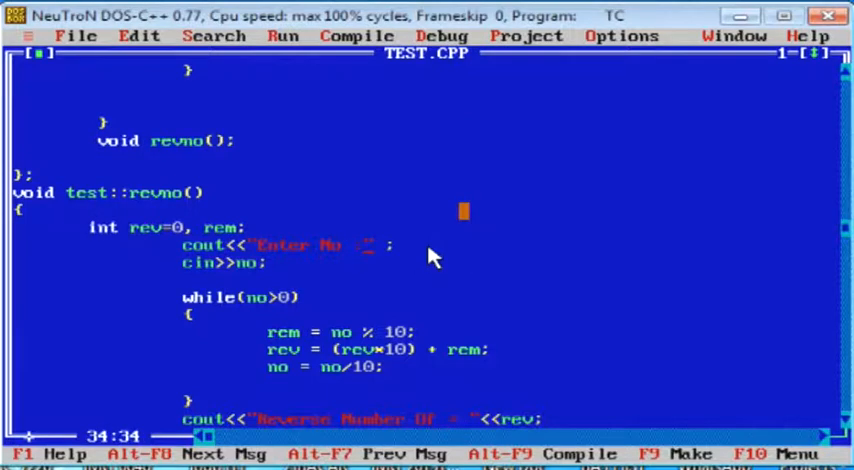
- Add header comment: Check Weather Given Number is palindrome or not
scroll("down", 3)
type("//Check Wea")
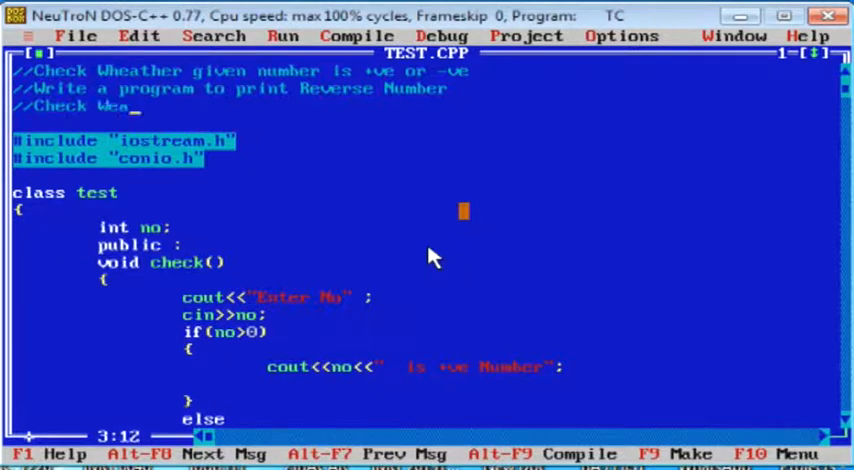
type("ther")
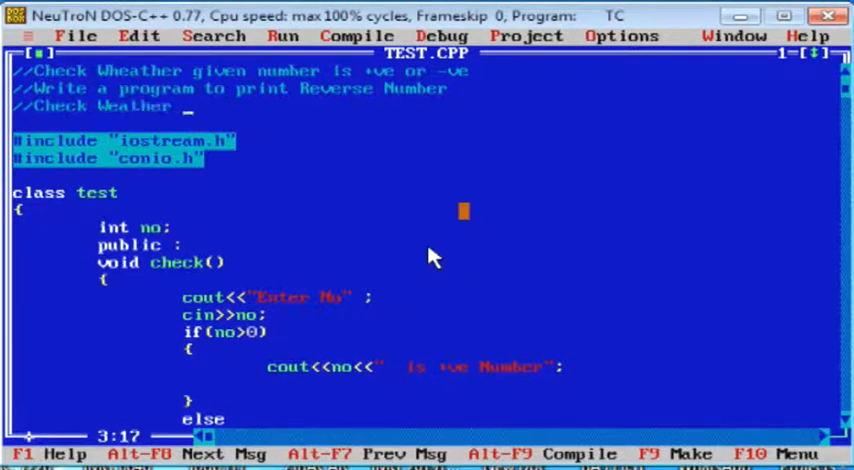
type("Given Number is pali")
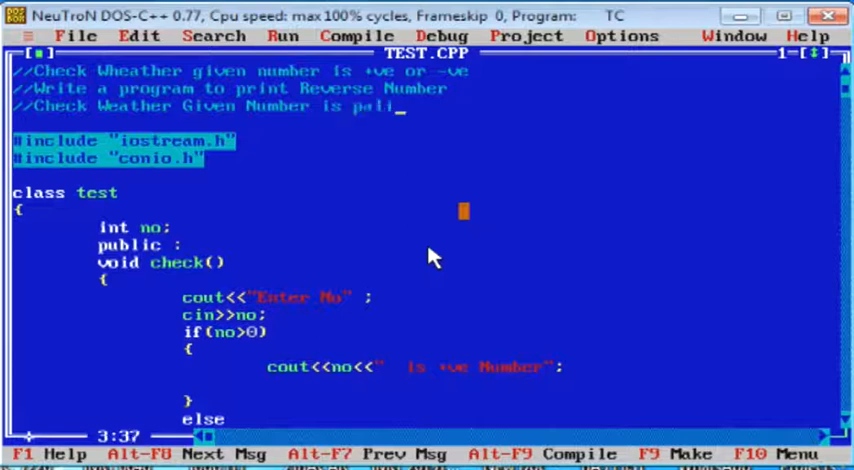
type("ndrome or not")
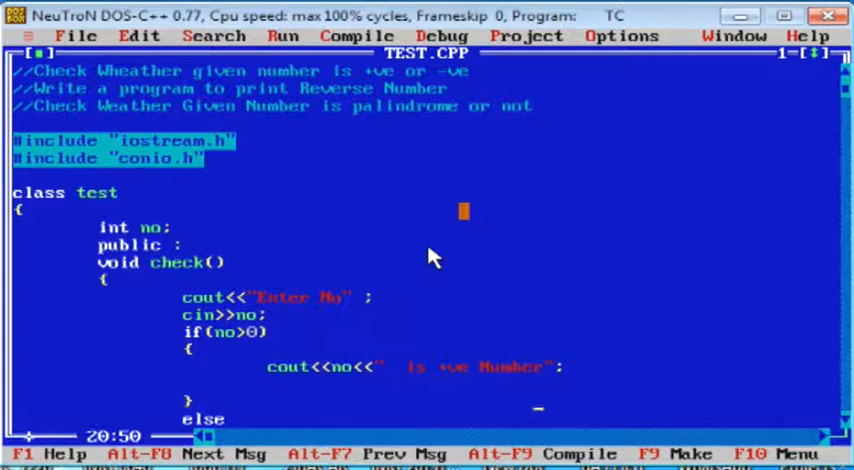
scroll("down", 3)
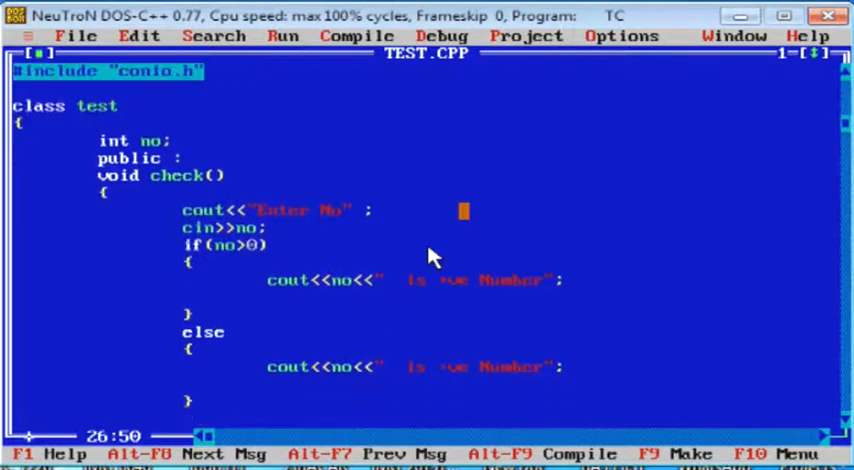
- Declare void palin(); in class test and start an empty void test::palin() definition
scroll("down", 3)
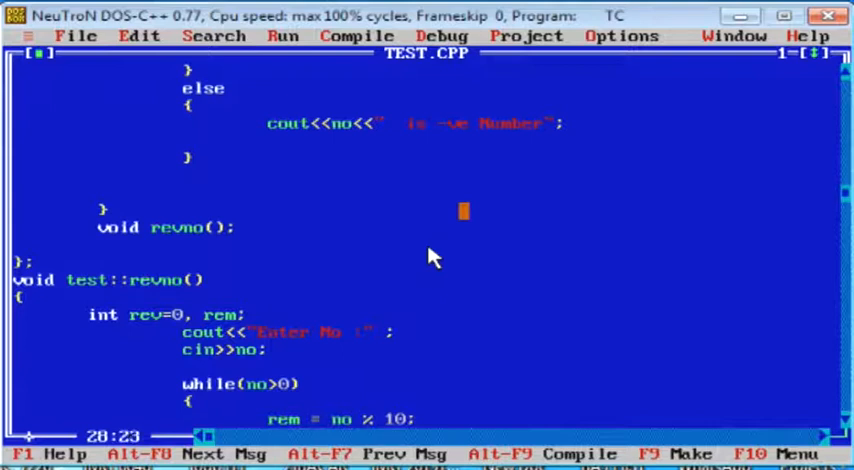
type("void")
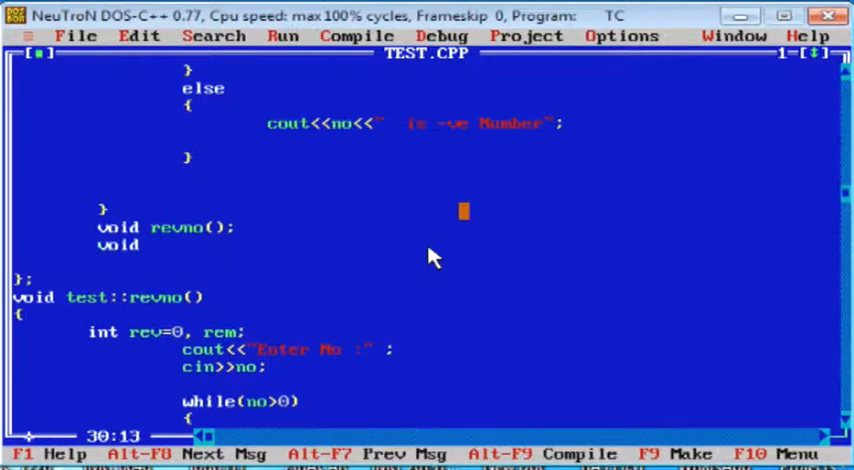
type("palin")
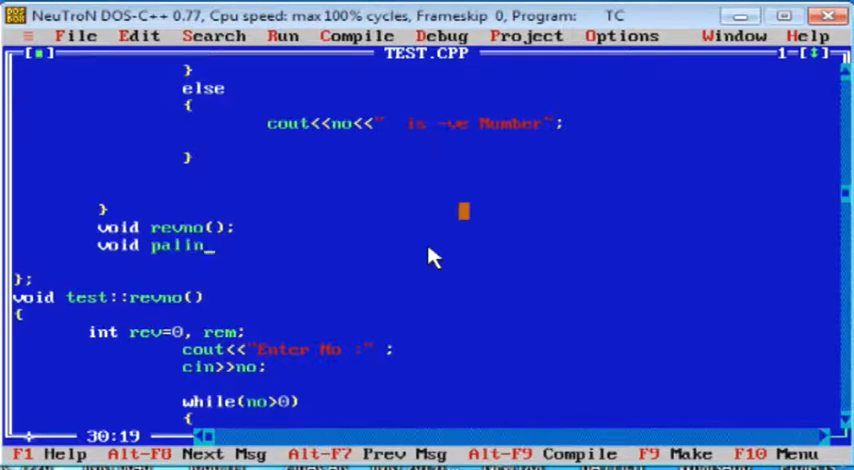
type("()")
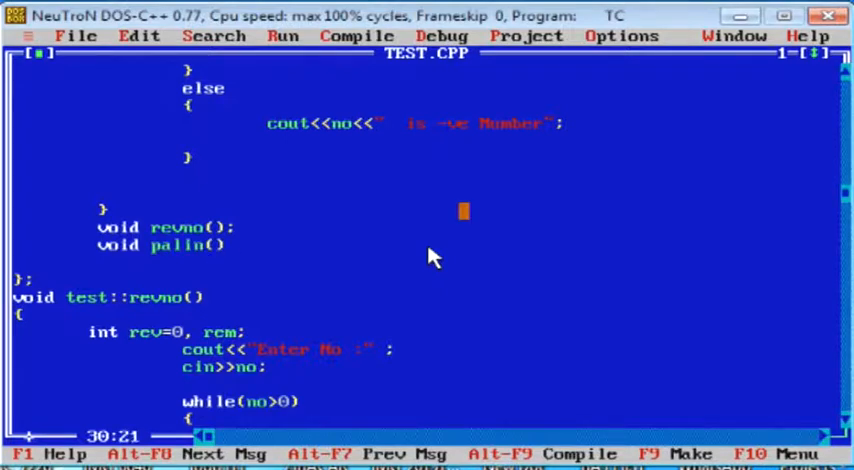
key("Down")
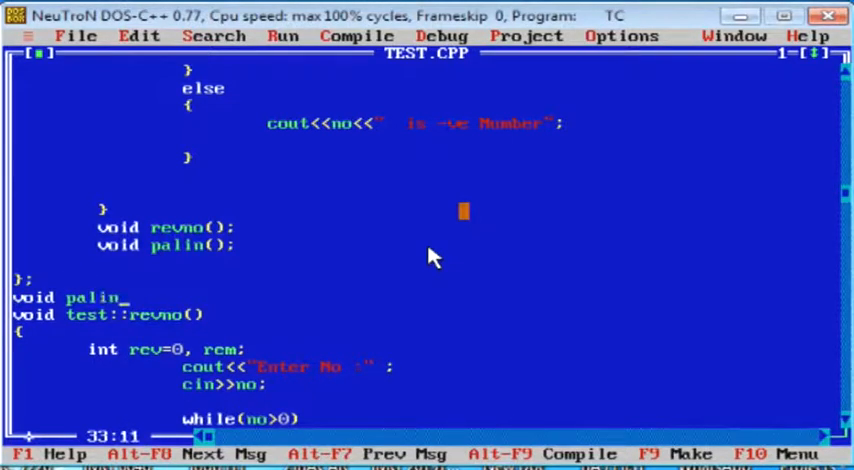
type("();")
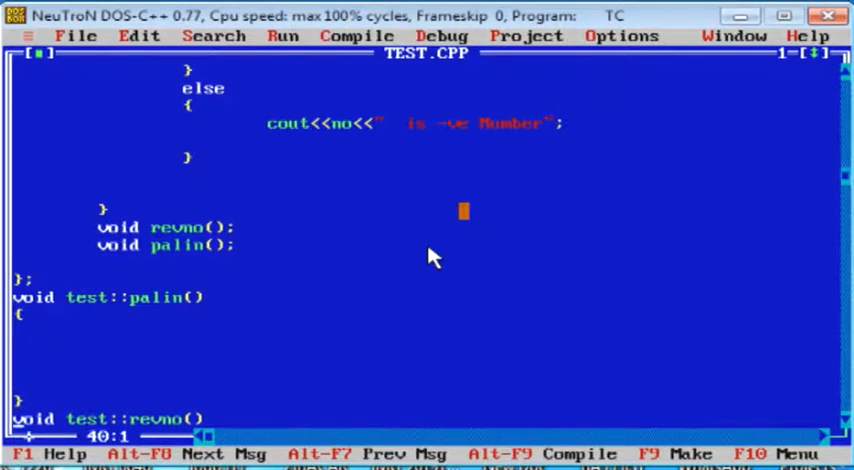
- Paste revno()'s reverse-number body into test::palin()
scroll("down", 3)
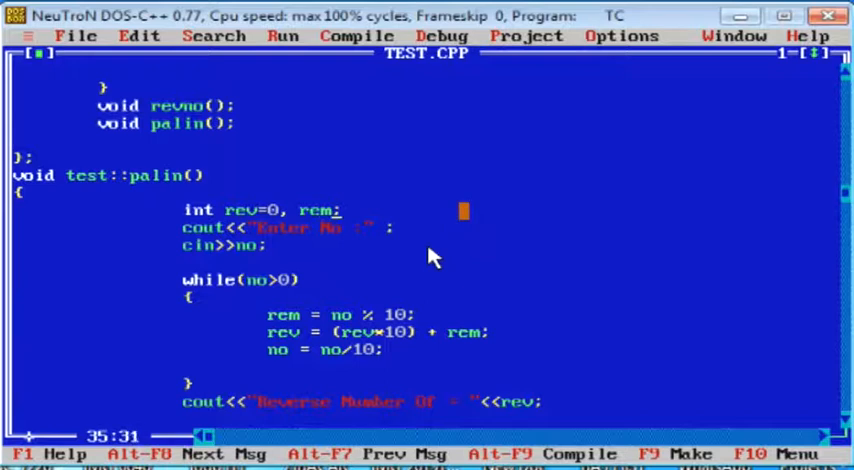
- Keep no in temp and print "Given Number is Palindrome" when temp==rev after the loop
type(", temp")
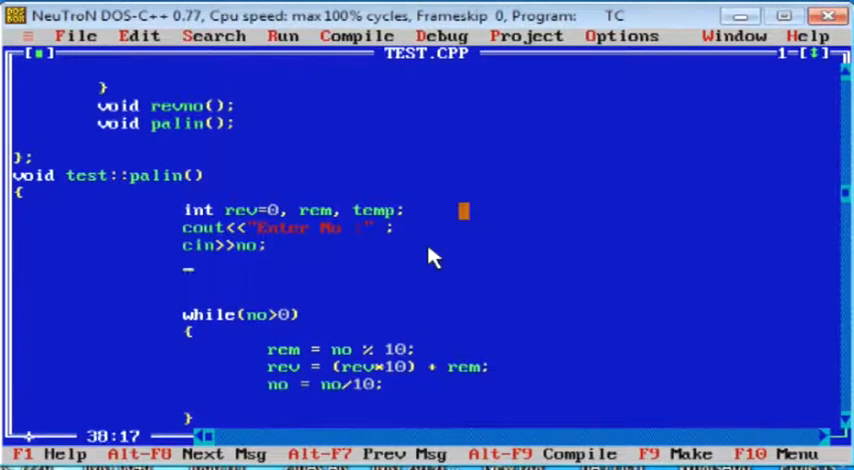
type("temp = no;")
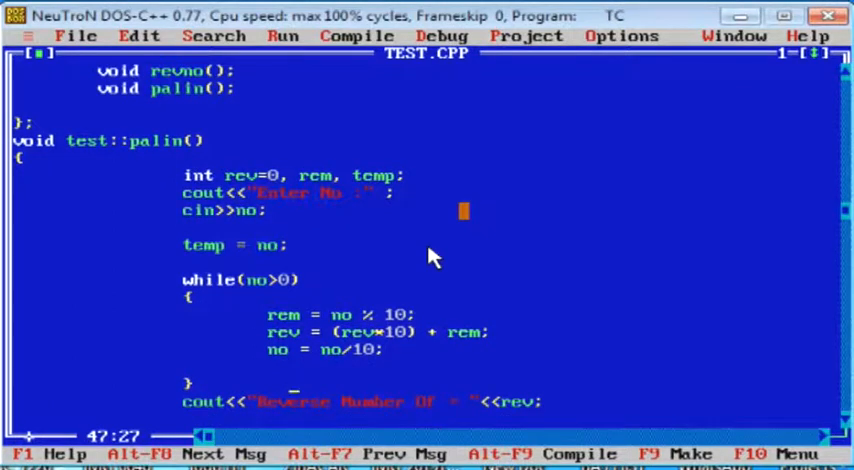
type("if")
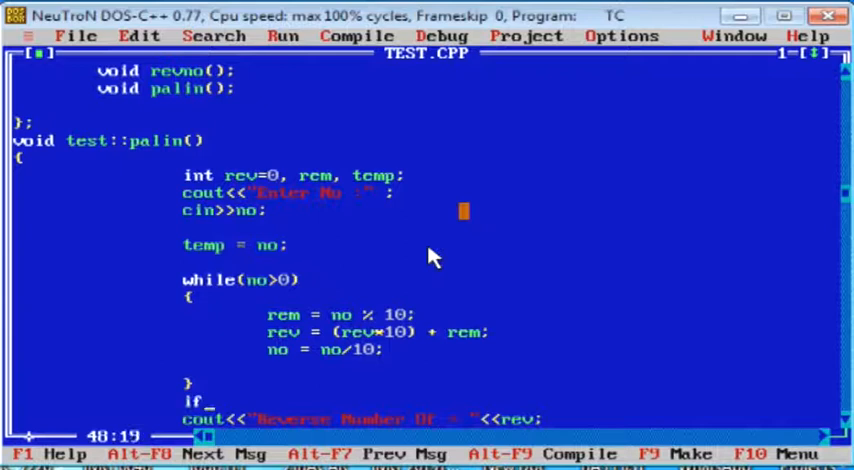
type("()")
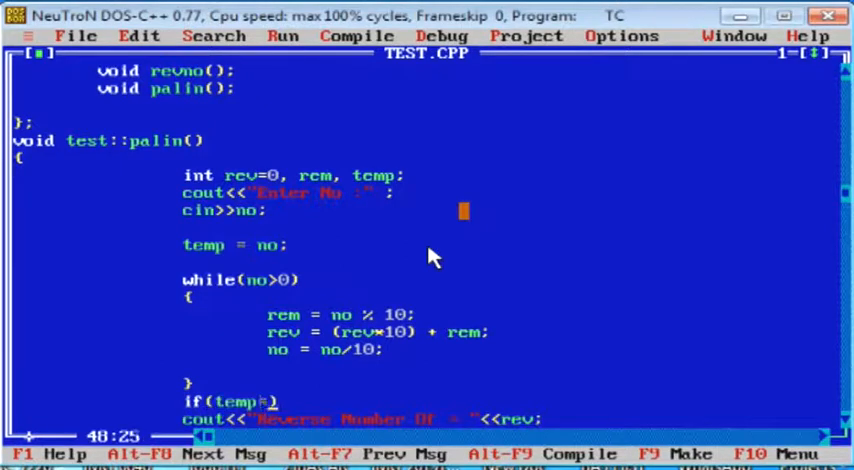
type("==rev")
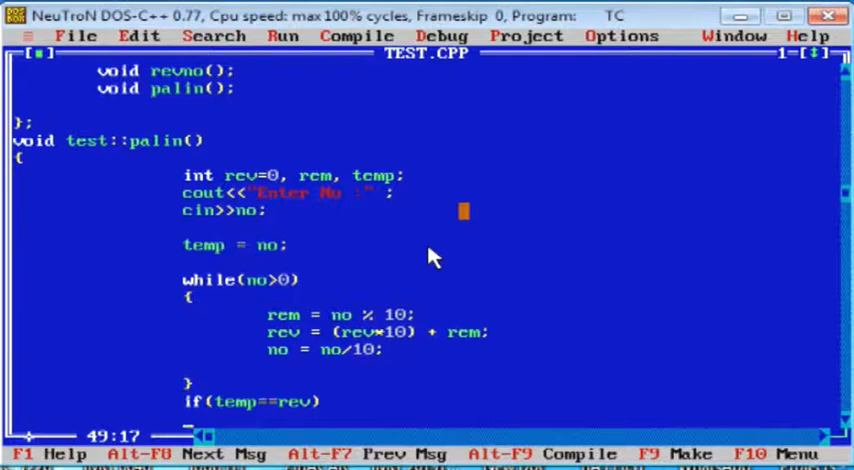
scroll("down", 3)
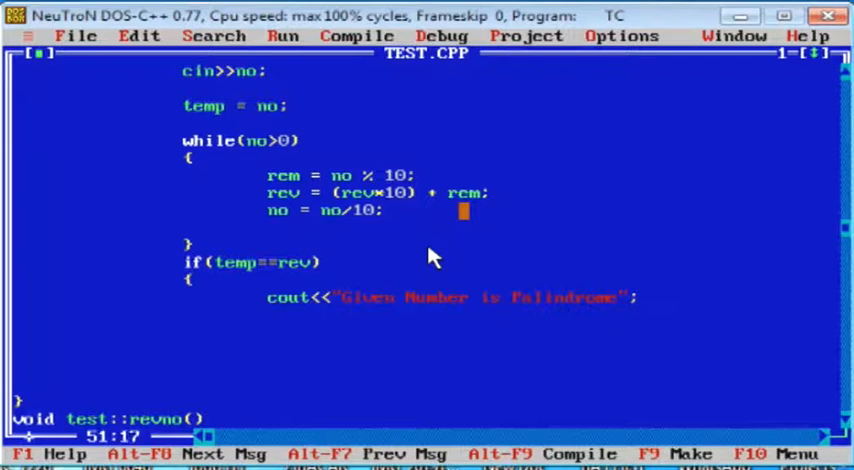
- Add an else branch printing "Given Number is not palindrome" after the if block in palin()
key("Enter")
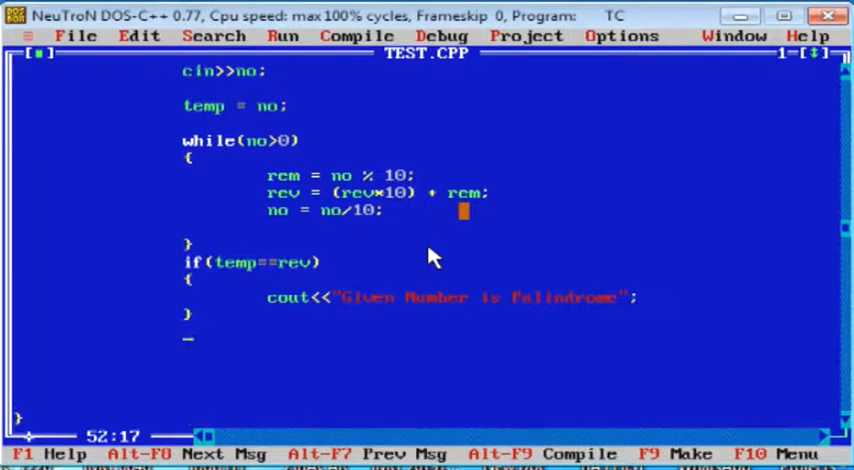
type("else")
left_click(510, 348)
type("{")
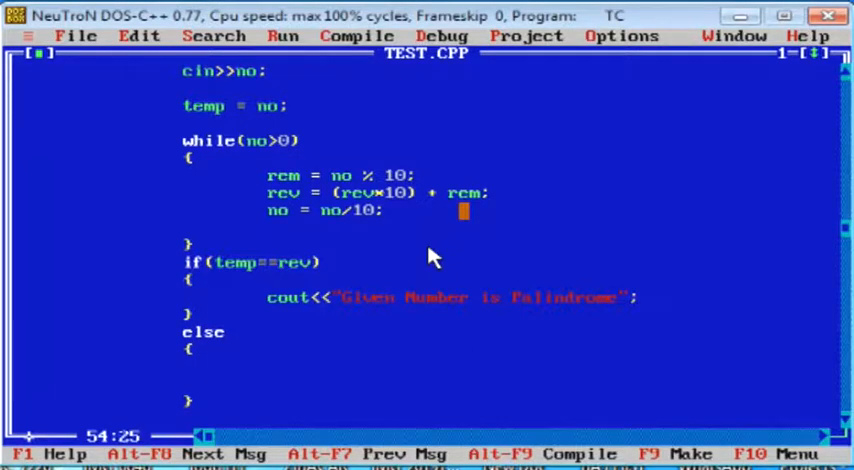
type("cout")
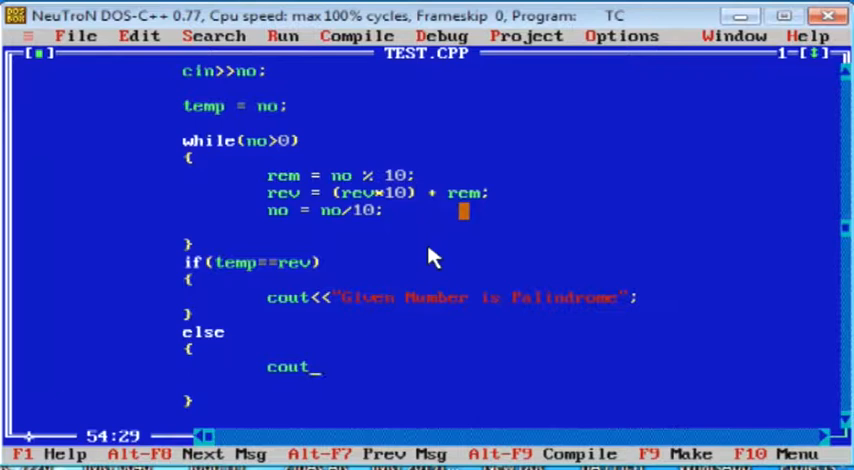
type("<<\"")
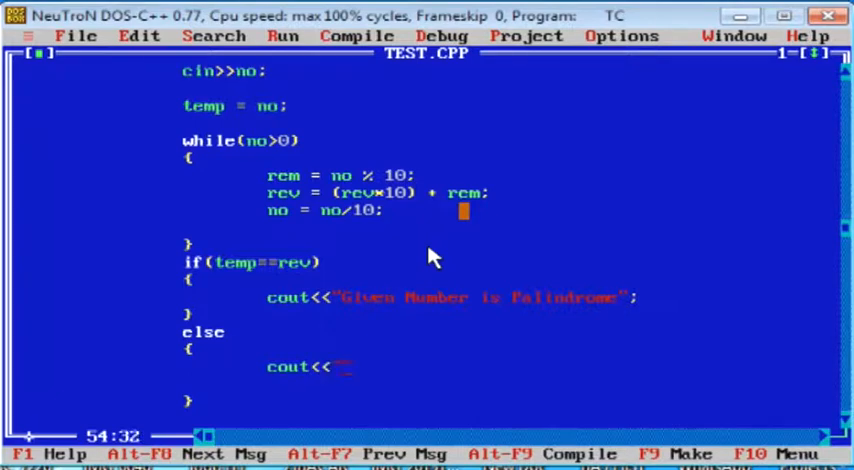
type("Given")
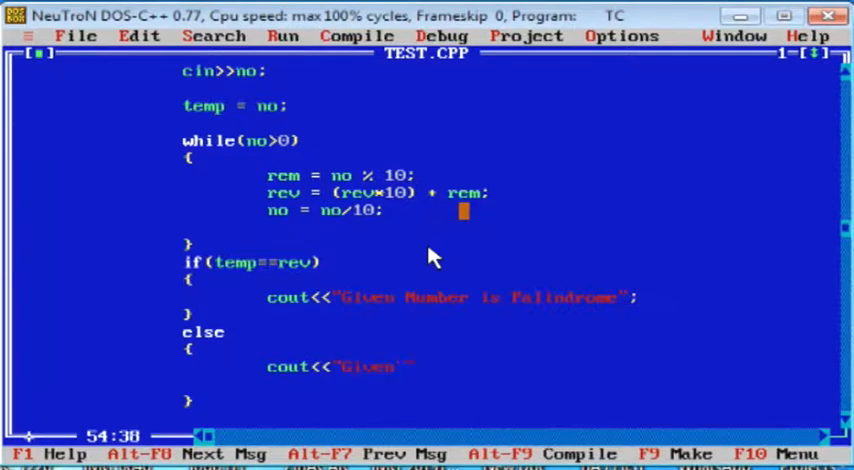
type("Number is not palindrome")
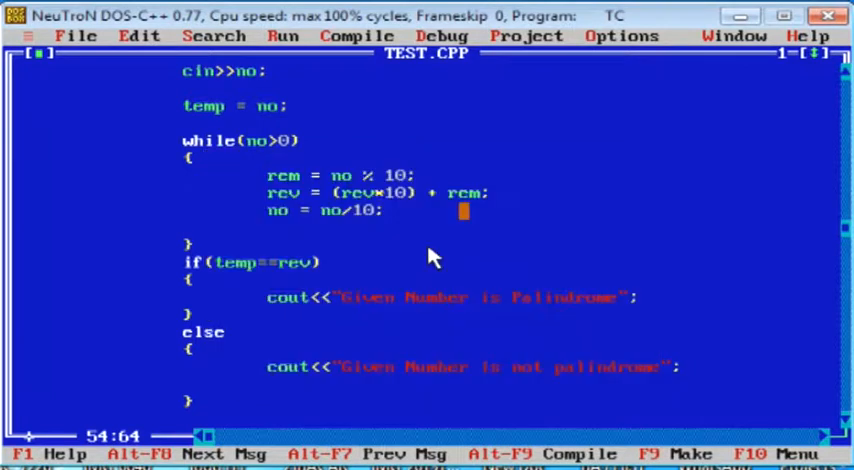
scroll("down", 3)
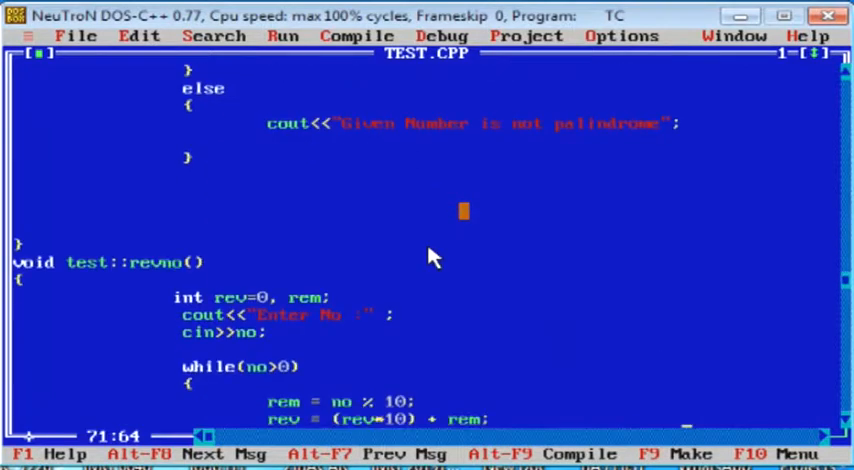
- Run the program from main, which calls obj.palin(), reaching the Enter No prompt
scroll("down", 3)
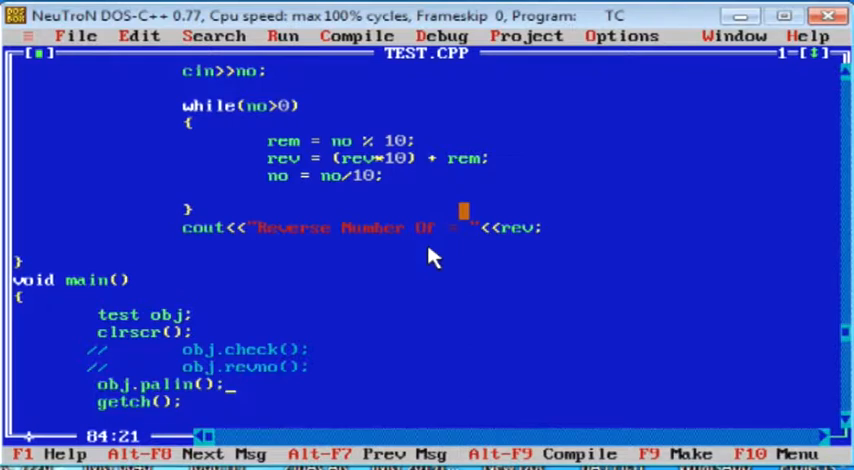
left_click(356, 36)
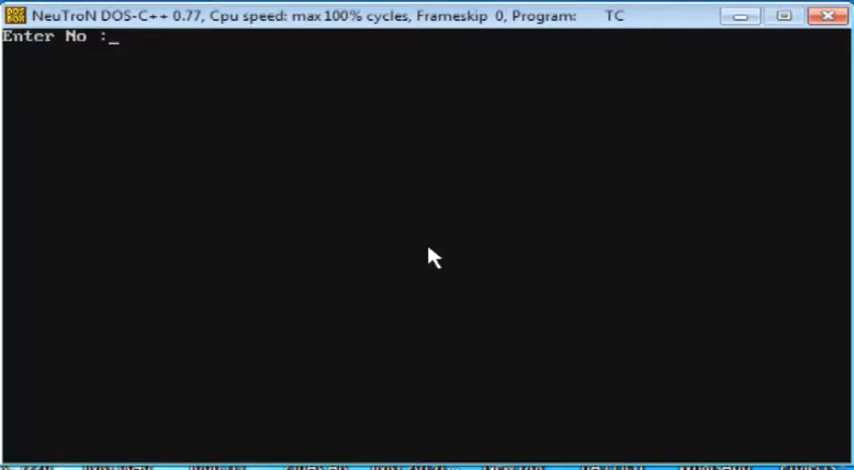
- Enter 1234 at the prompt and return to the editor with the TEST.CPP reload warning
type("1234")
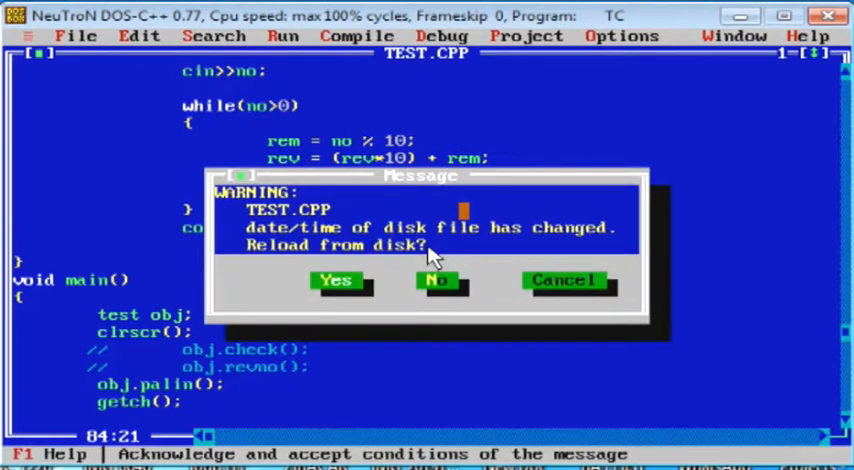
- Reload TEST.CPP, rerun the program with 121 and get "Given Number is Palindrome"
left_click(338, 280)
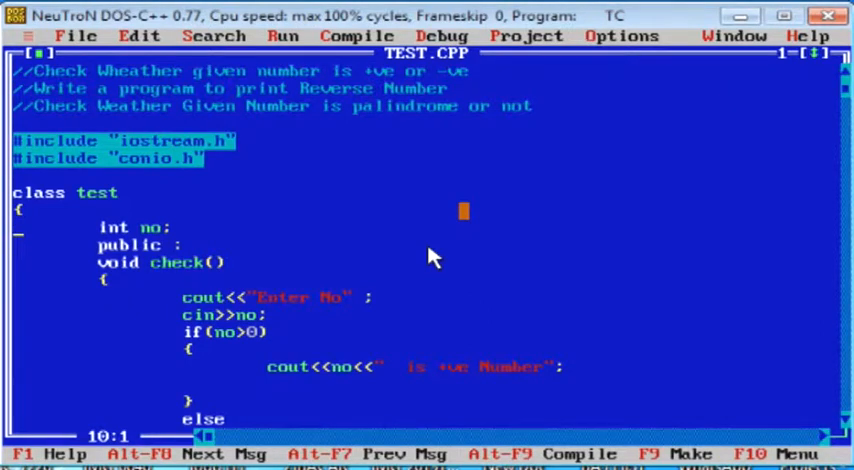
scroll("down", 3)
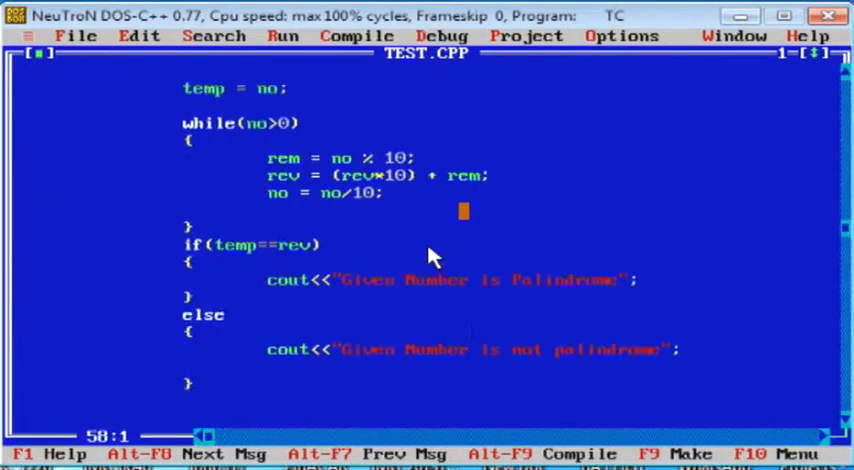
scroll("down", 3)
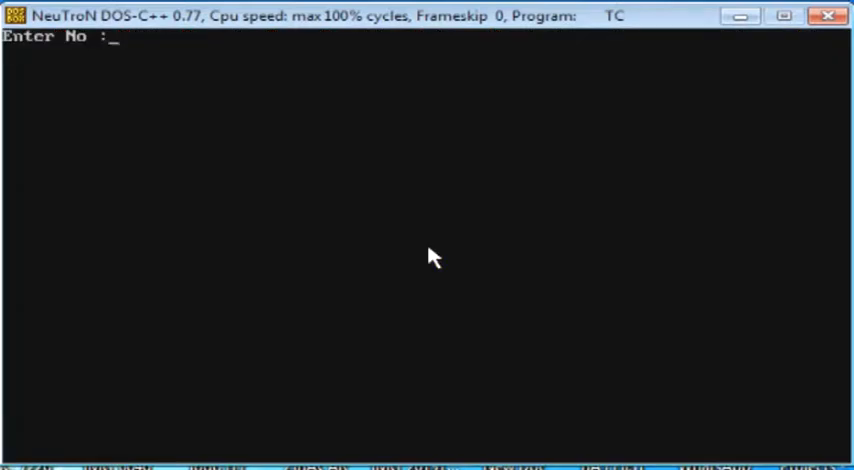
type("121")
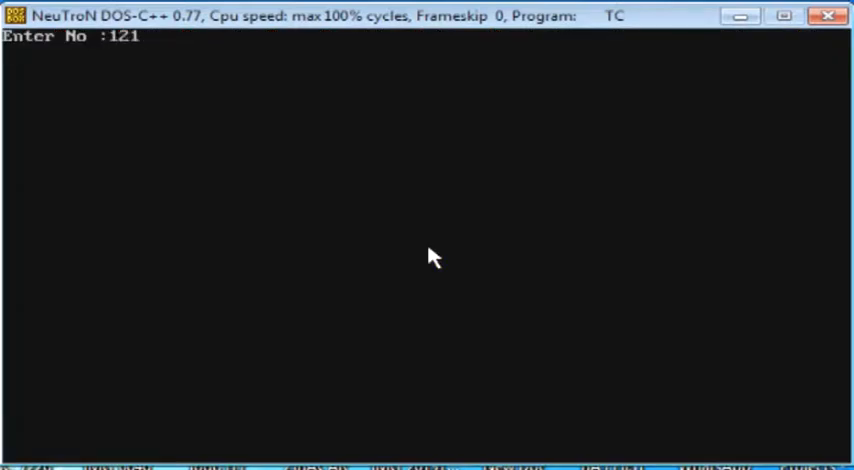
key("enter")
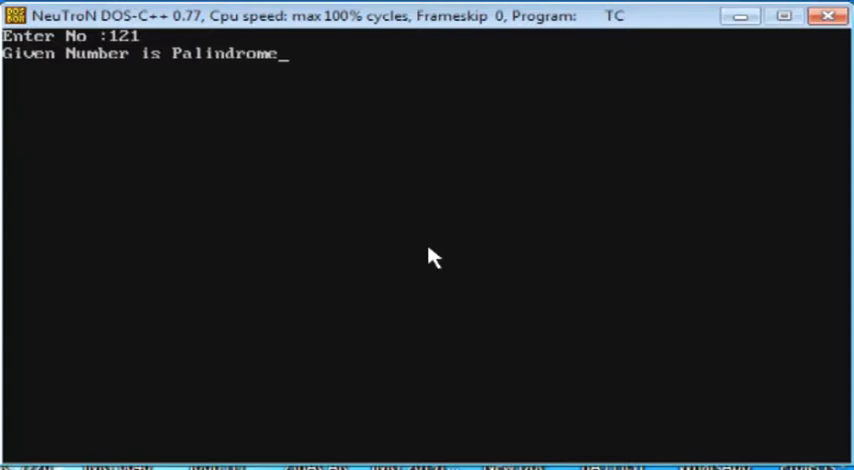